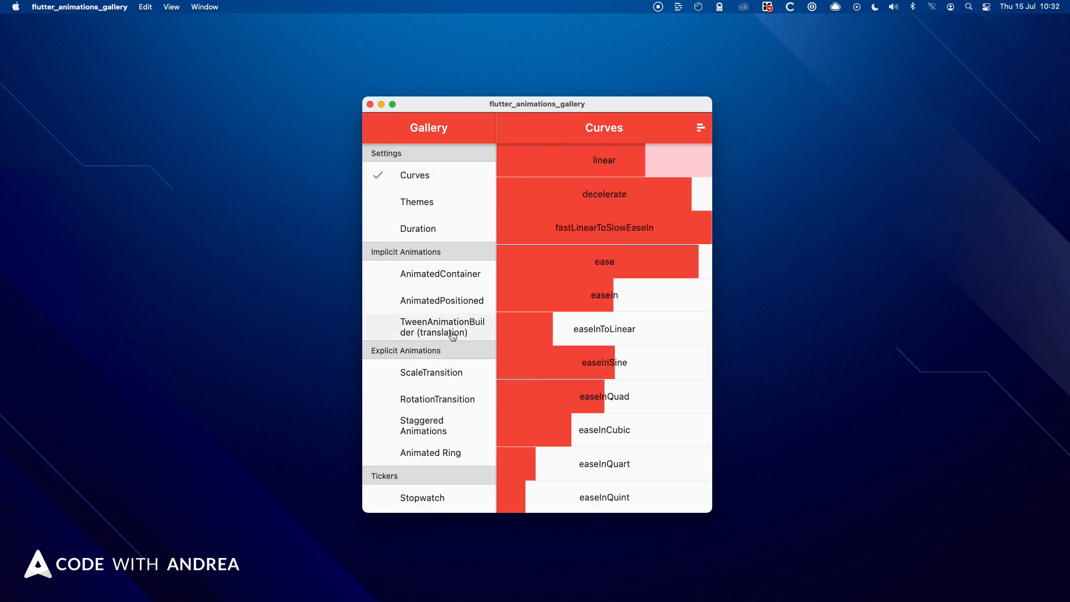
Browse the TweenAnimationBuilder translation, ScaleTransition and Animated Ring demos in the gallery sidebar.
{"action": "left_click", "coordinate": [442, 326]}
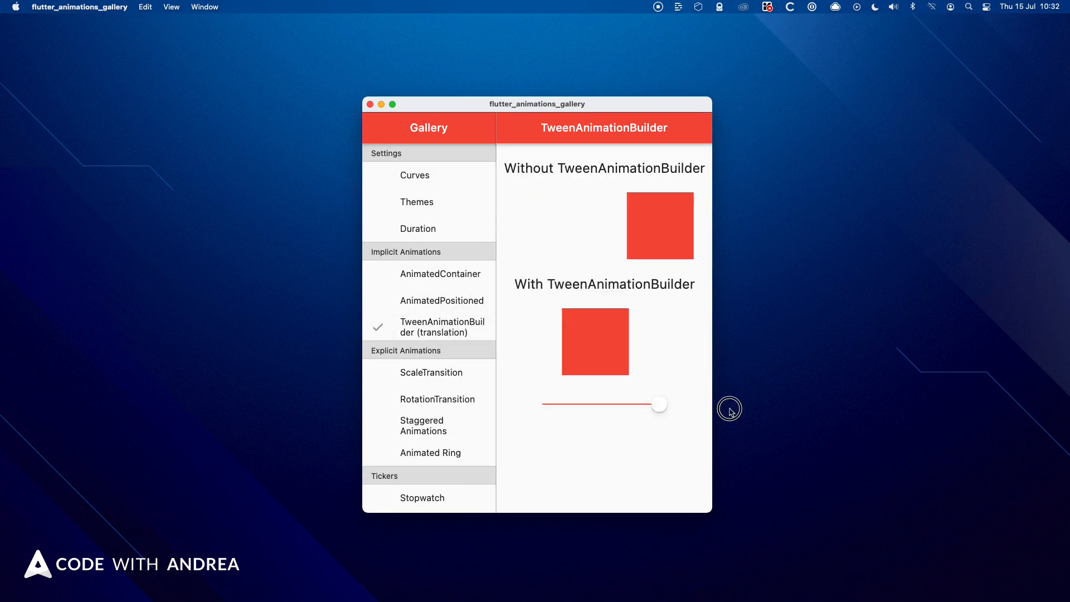
{"action": "left_click", "coordinate": [430, 373]}
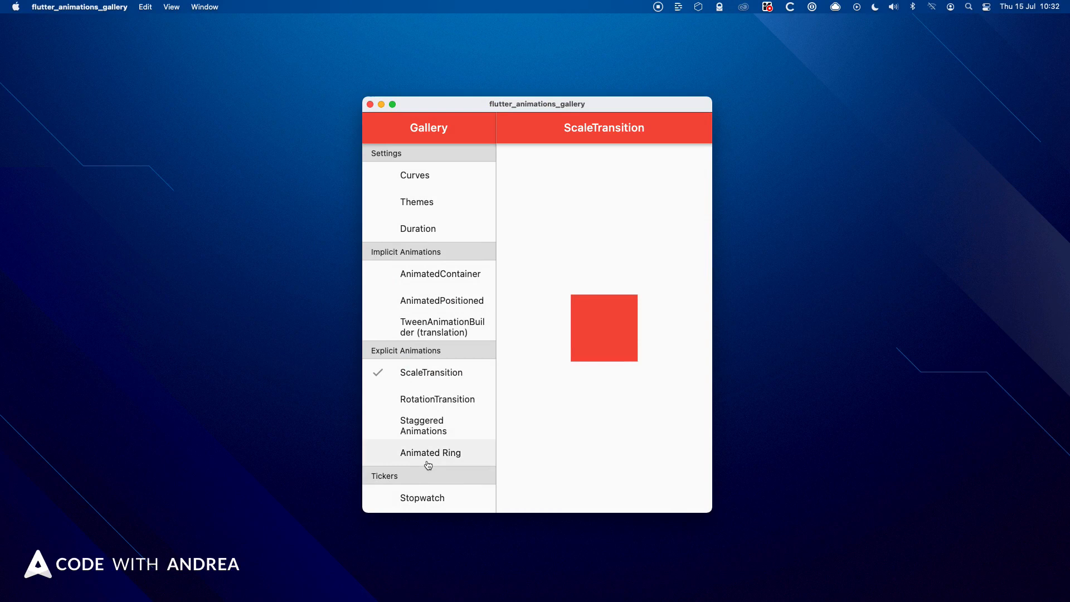
{"action": "left_click", "coordinate": [430, 453]}
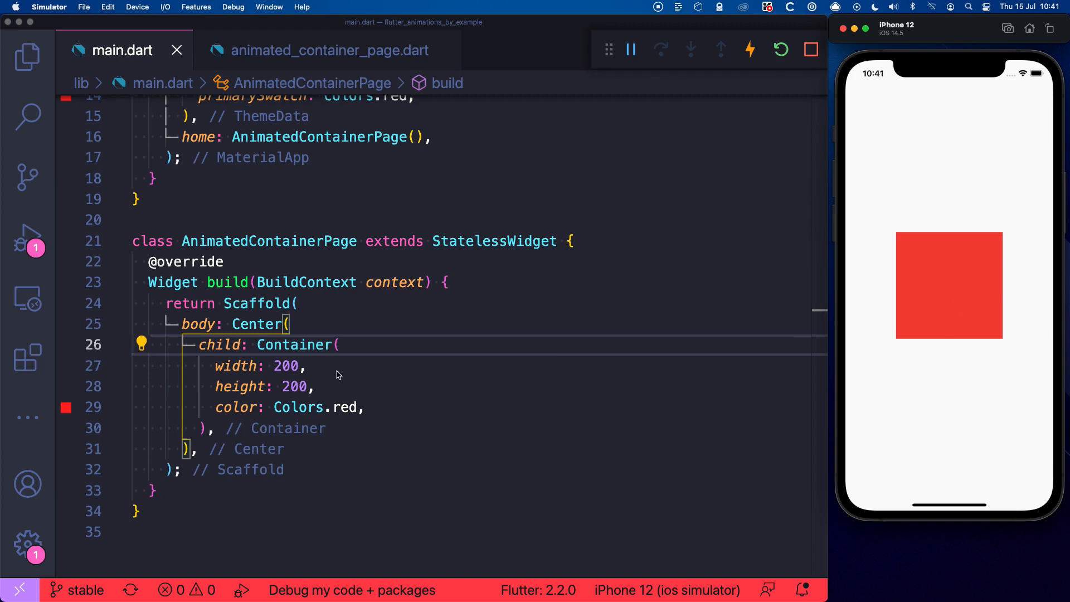
Make the Container an AnimatedContainer with a 500 ms duration and convert the page to a StatefulWidget.
{"action": "left_click", "coordinate": [367, 407]}
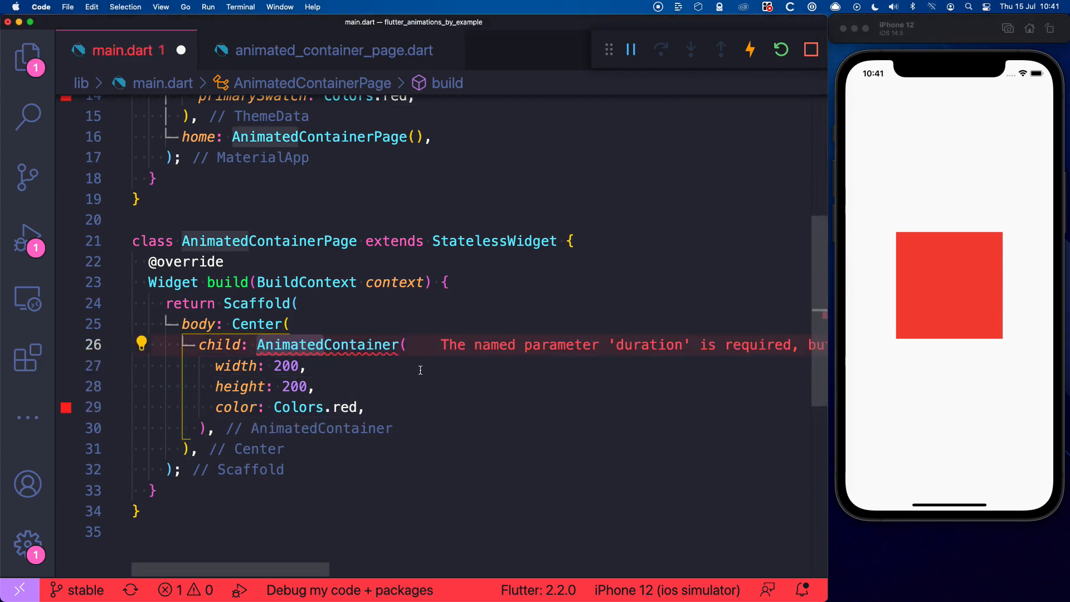
{"action": "type", "text": "duration:"}
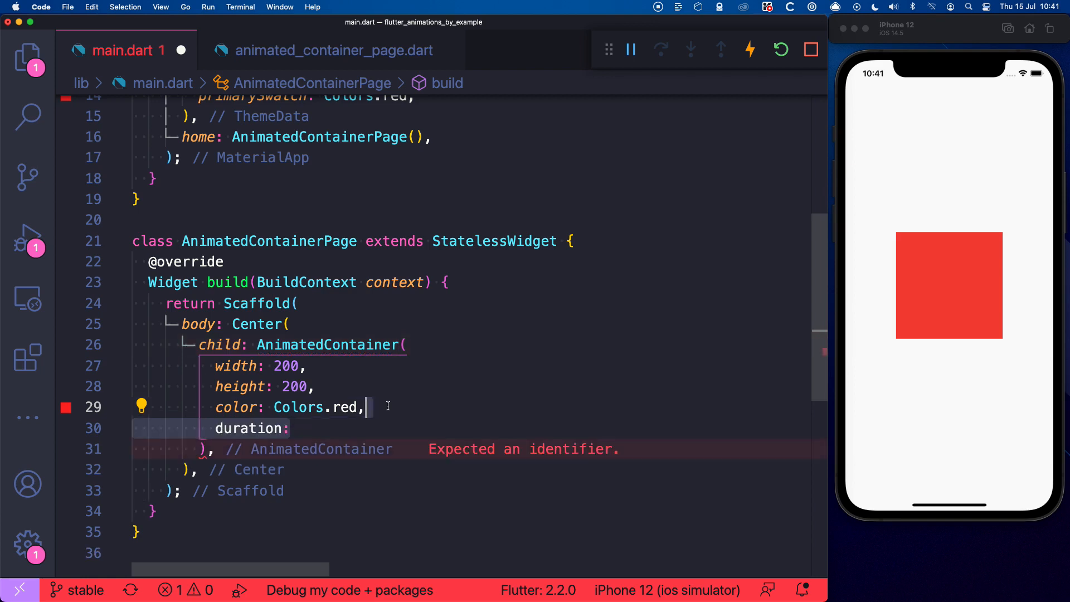
{"action": "type", "text": "Duration(milliseconds: 500),"}
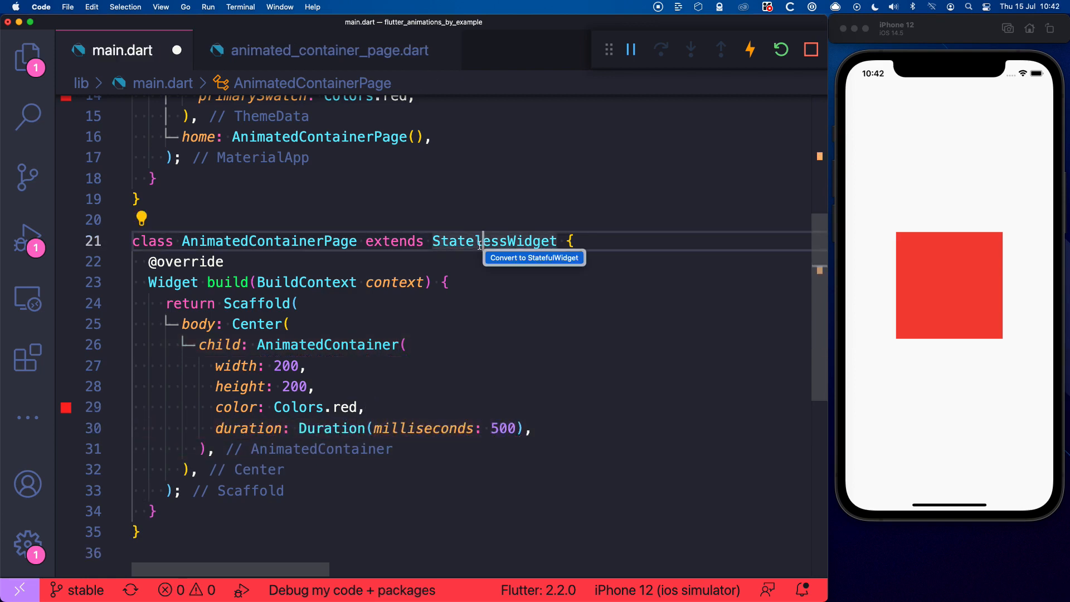
{"action": "left_click", "coordinate": [533, 258]}
{"action": "type", "text": "double _width = 200;"}
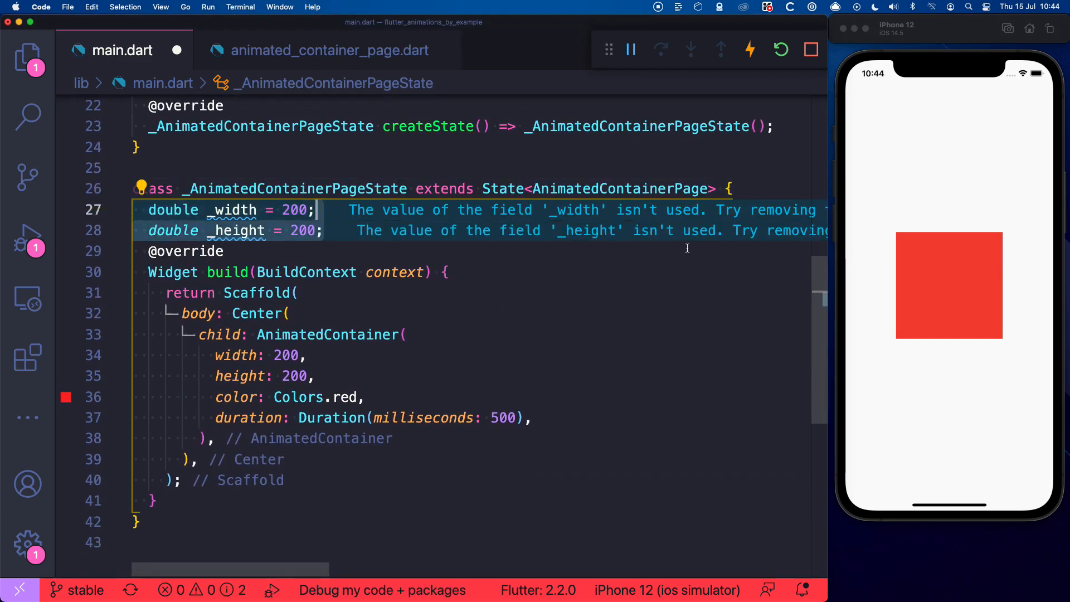
Add a red _color field and an _update setting _width to 300, then hot restart the app.
{"action": "type", "text": "Color _color = Colors.red;"}
{"action": "type", "text": "onPressed: _update,"}
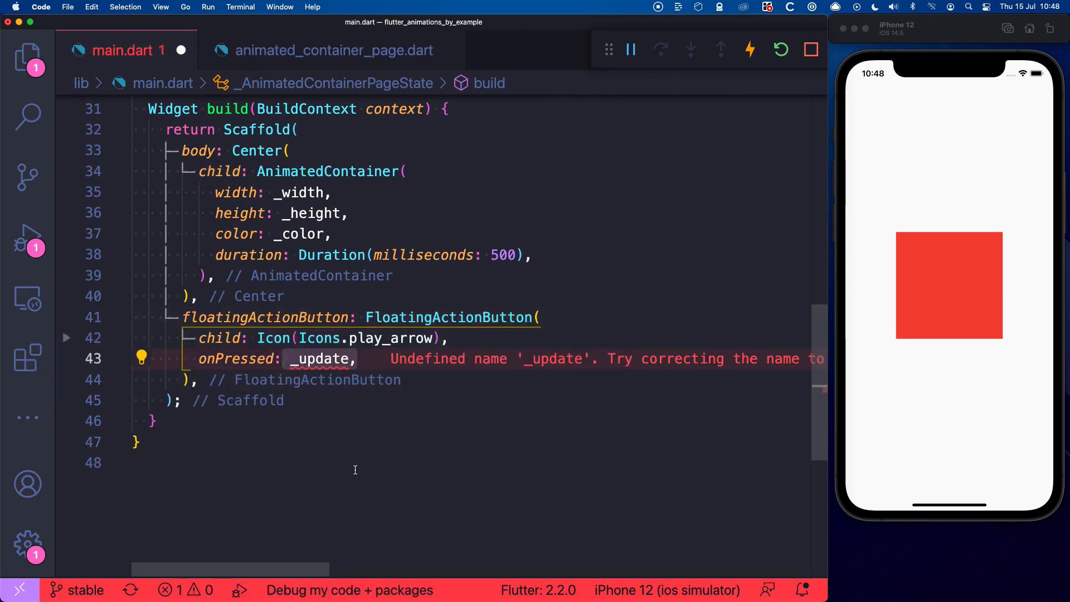
{"action": "type", "text": "void _update() {"}
{"action": "type", "text": "setState(() {"}
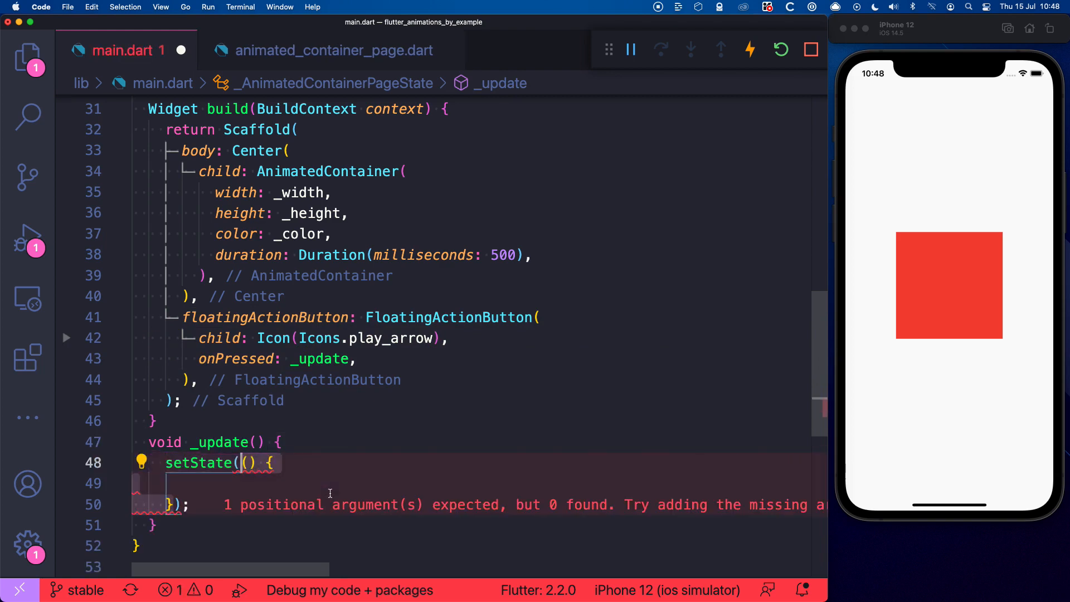
{"action": "type", "text": "_width = 300;"}
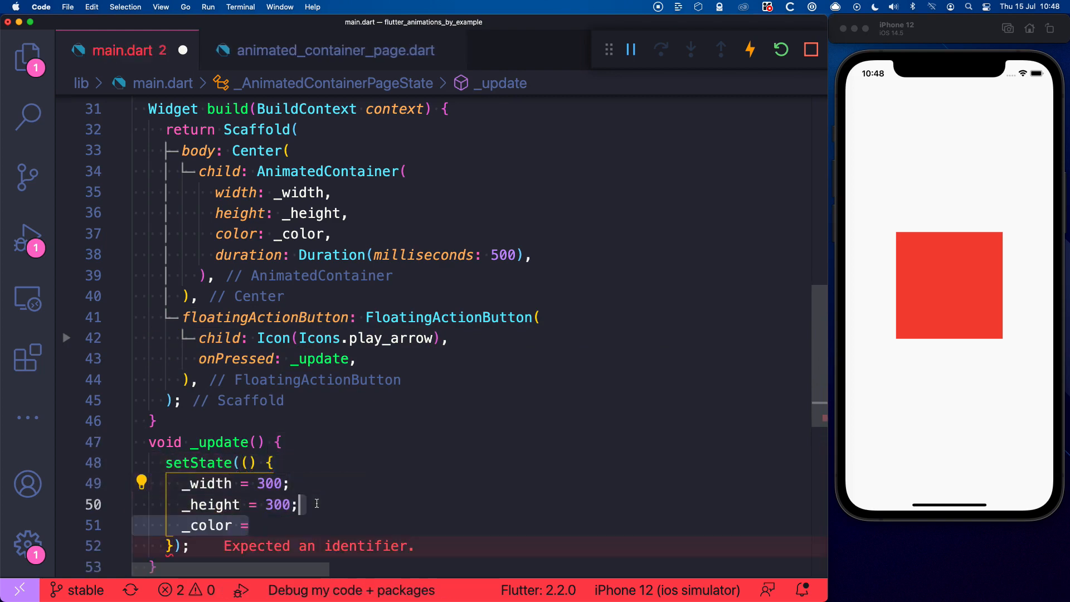
{"action": "left_click", "coordinate": [781, 49]}
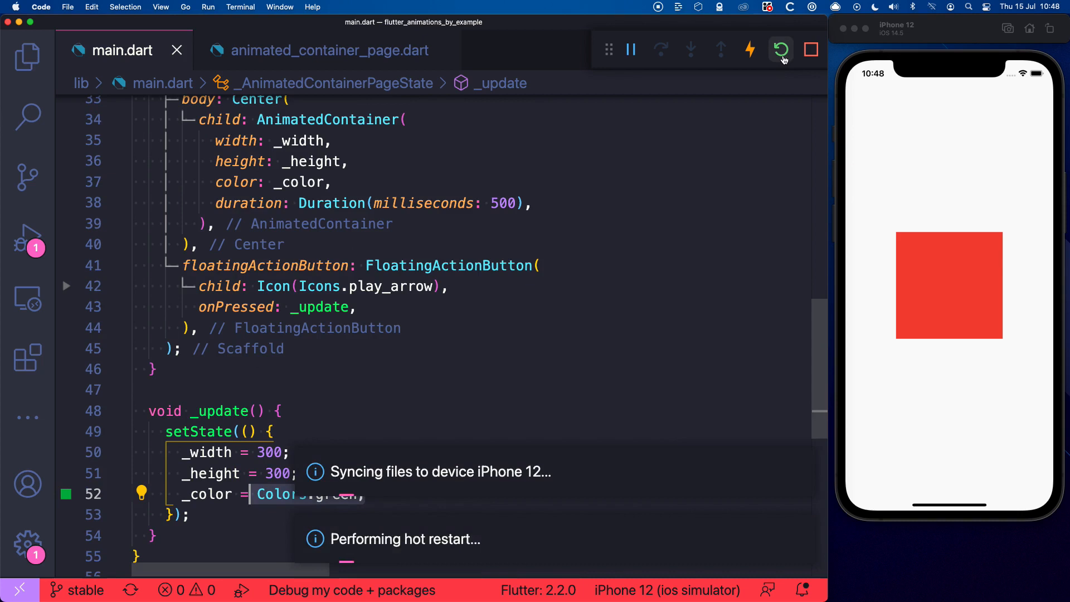
Restart and tap play so _update animates the box to a random size and colour.
{"action": "left_click", "coordinate": [780, 49]}
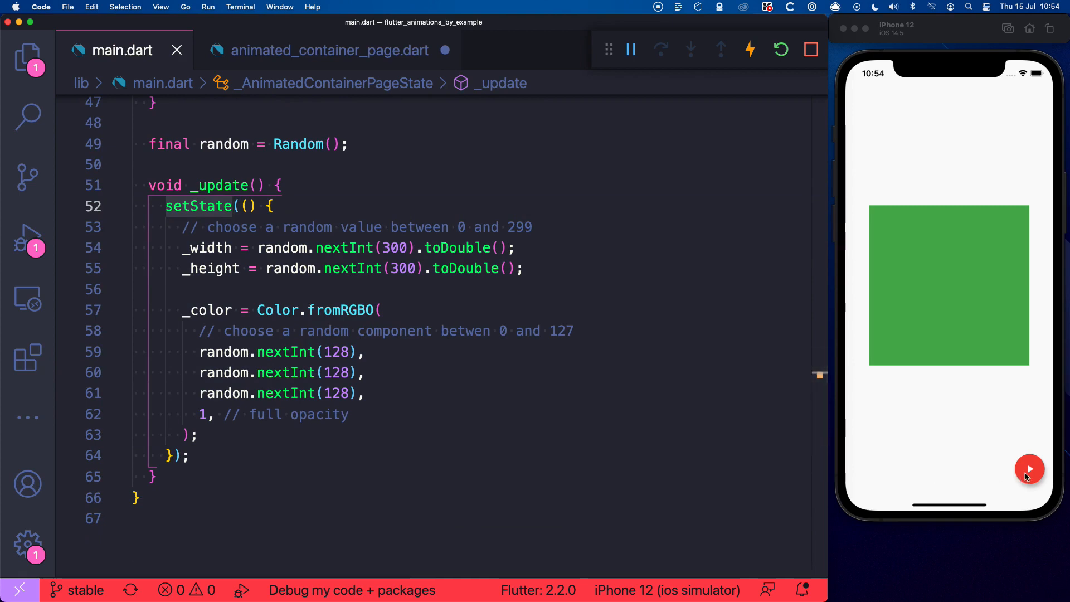
{"action": "left_click", "coordinate": [1029, 468]}
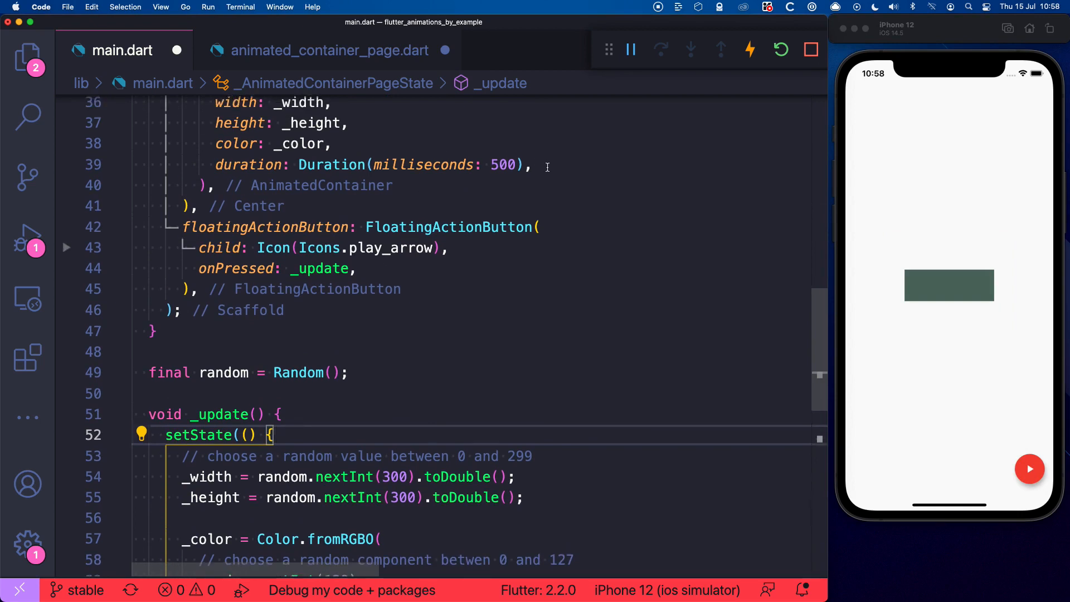
Give the AnimatedContainer a Curves curve, save to hot reload and trigger another random animation.
{"action": "type", "text": "curve:"}
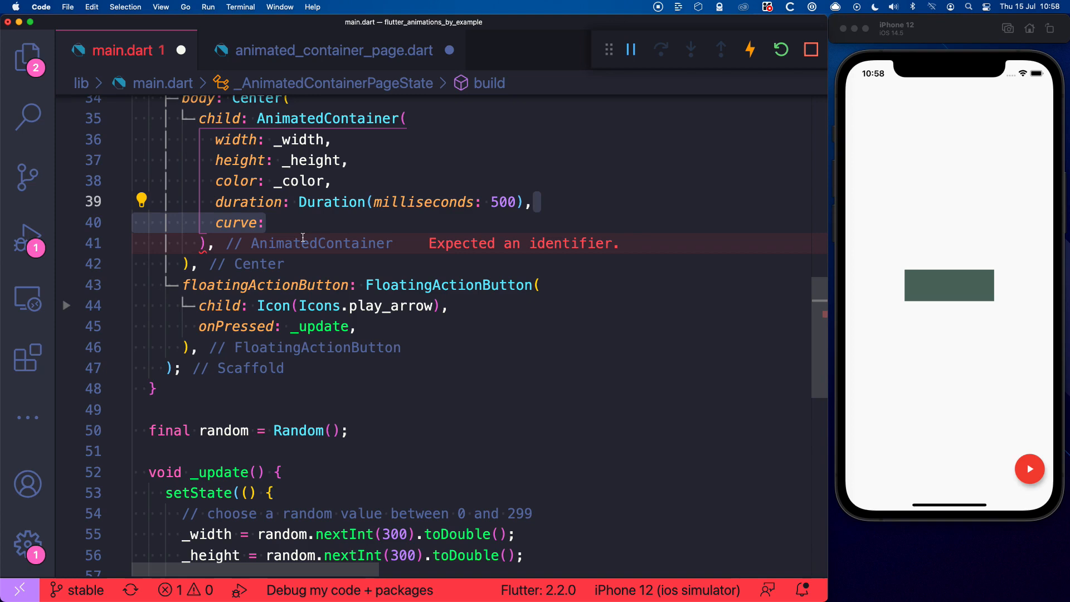
{"action": "type", "text": "Curves."}
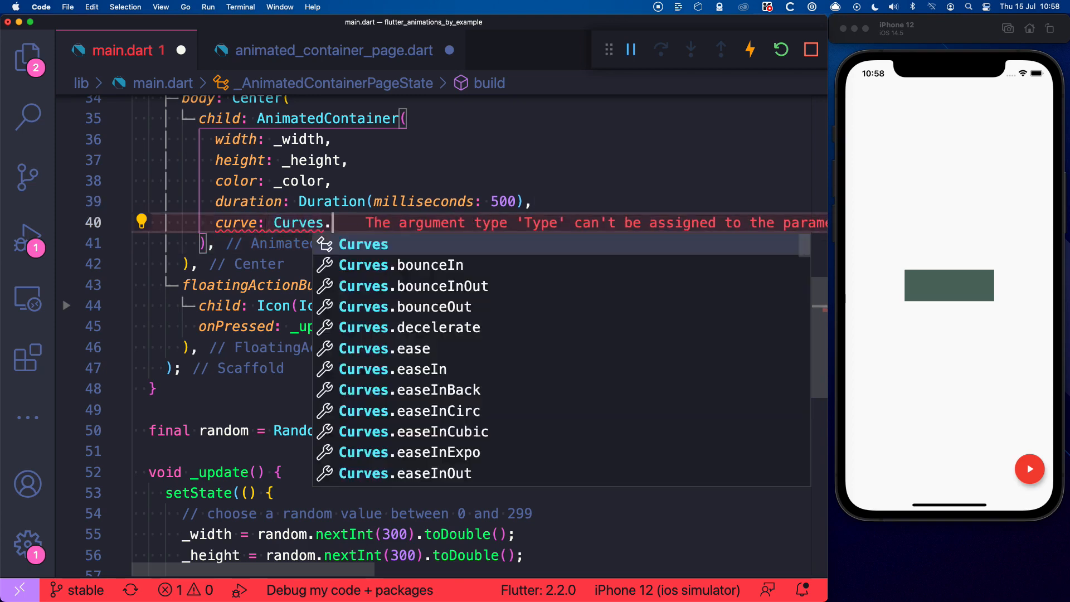
{"action": "type", "text": "linear"}
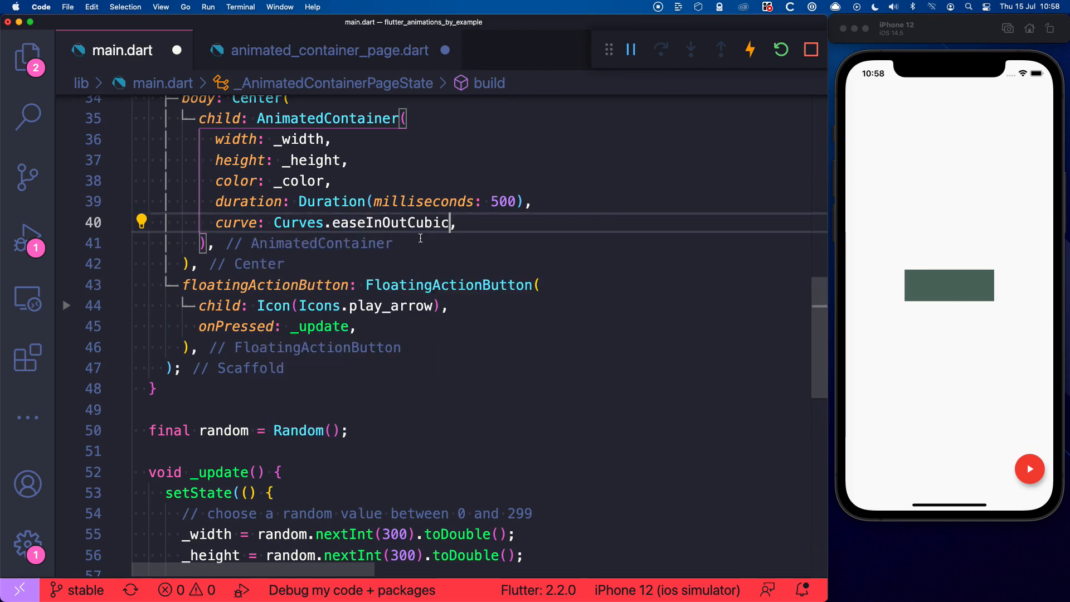
{"action": "key", "text": "cmd+s"}
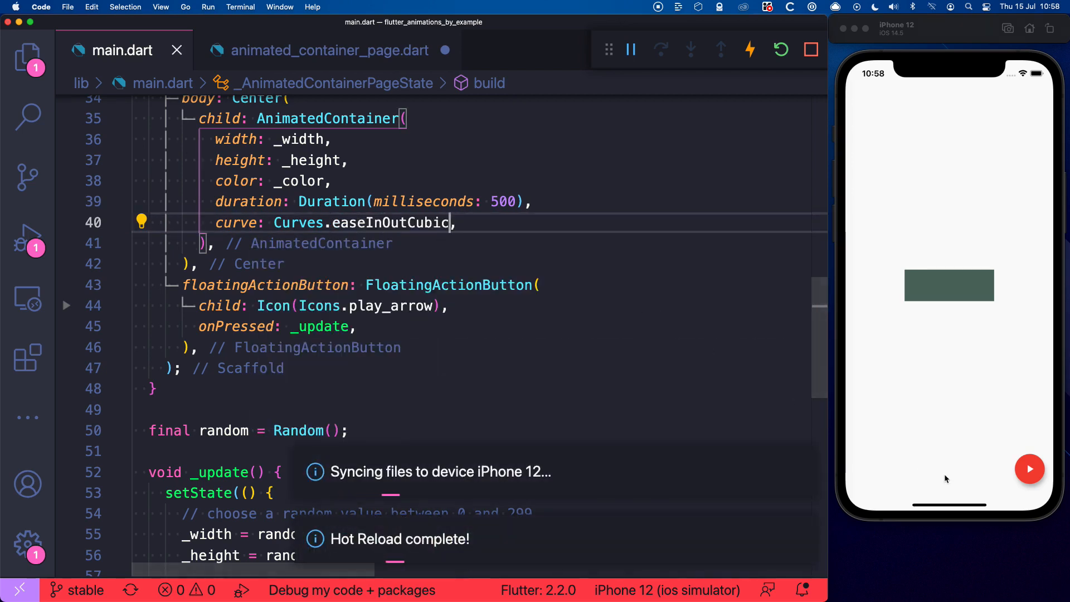
{"action": "left_click", "coordinate": [1031, 469]}
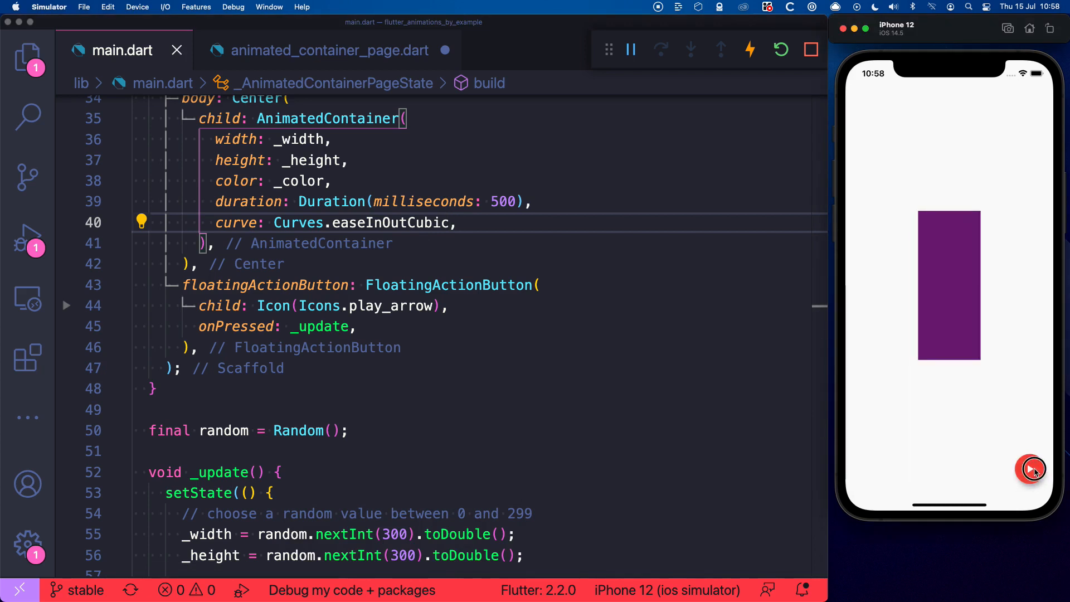
{"action": "left_click", "coordinate": [1029, 469]}
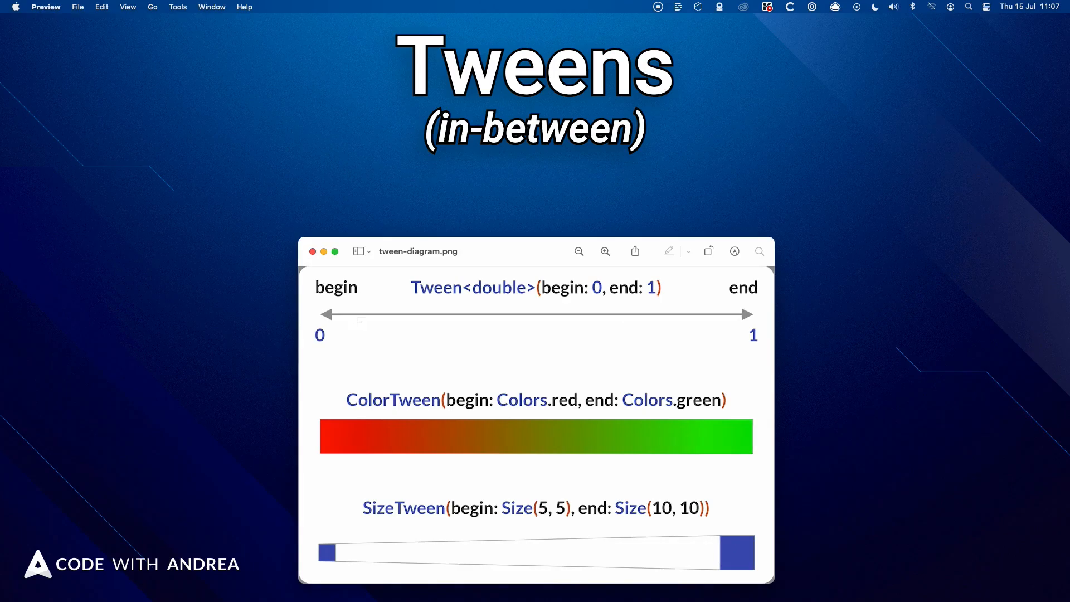
{"action": "mouse_move", "coordinate": [702, 335]}
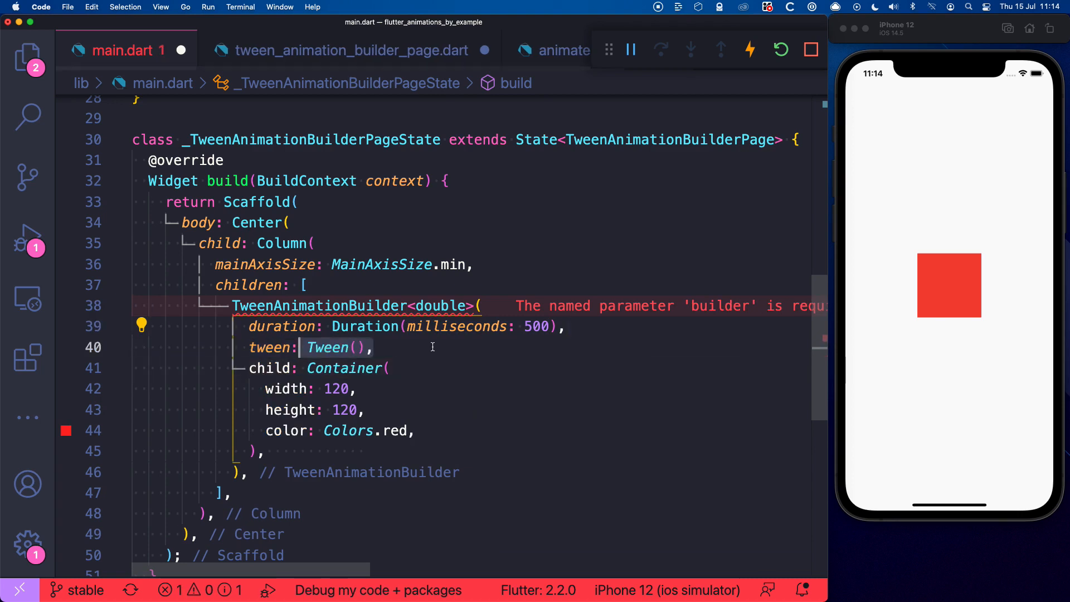
Set the tween begin to 0.0 and write the builder signature (context, value, child).
{"action": "type", "text": "begin: 0.0, end: 1.0"}
{"action": "type", "text": "builder:"}
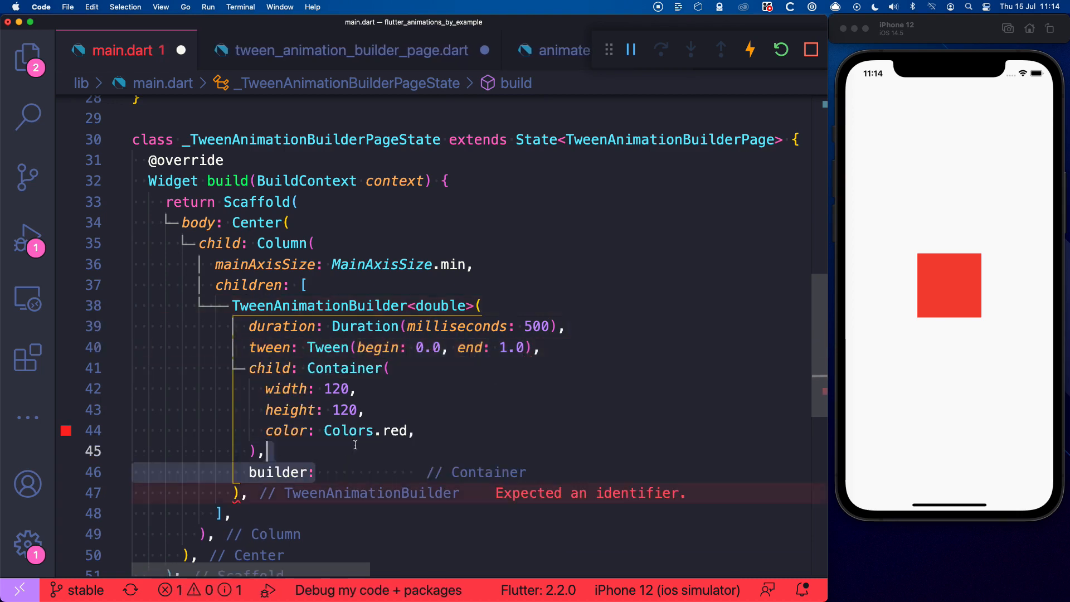
{"action": "scroll", "scroll_direction": "down", "scroll_amount": 3}
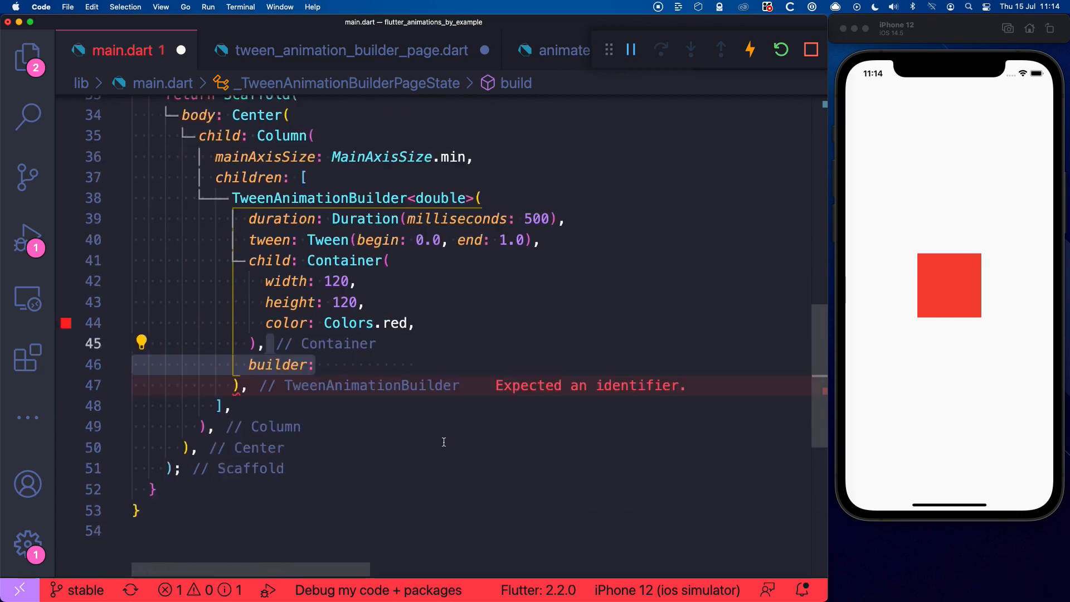
{"action": "type", "text": "(context)"}
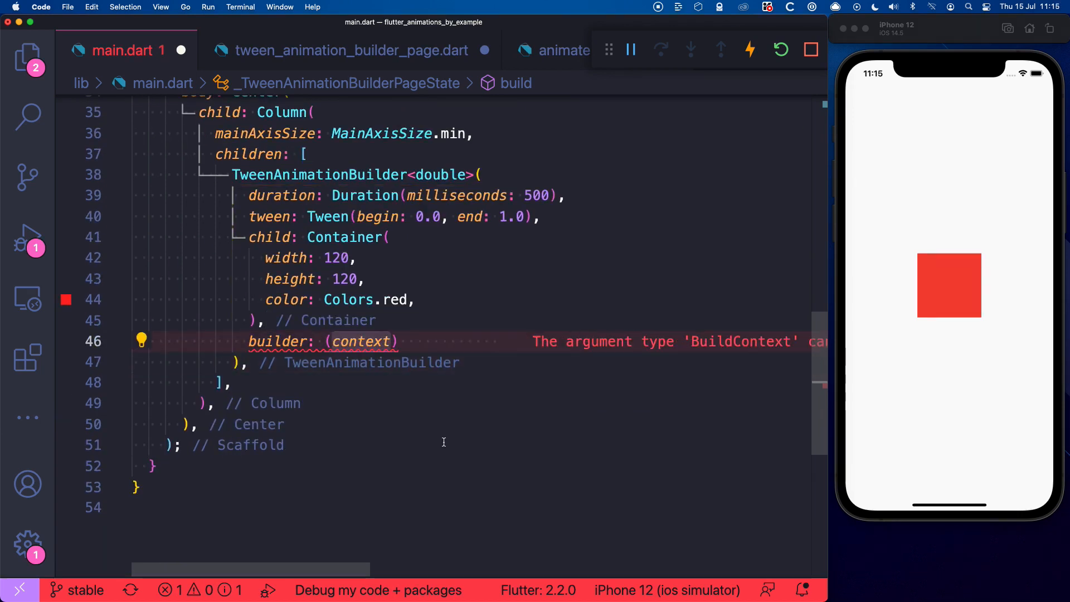
{"action": "type", "text": ", value, child"}
{"action": "type", "text": "return"}
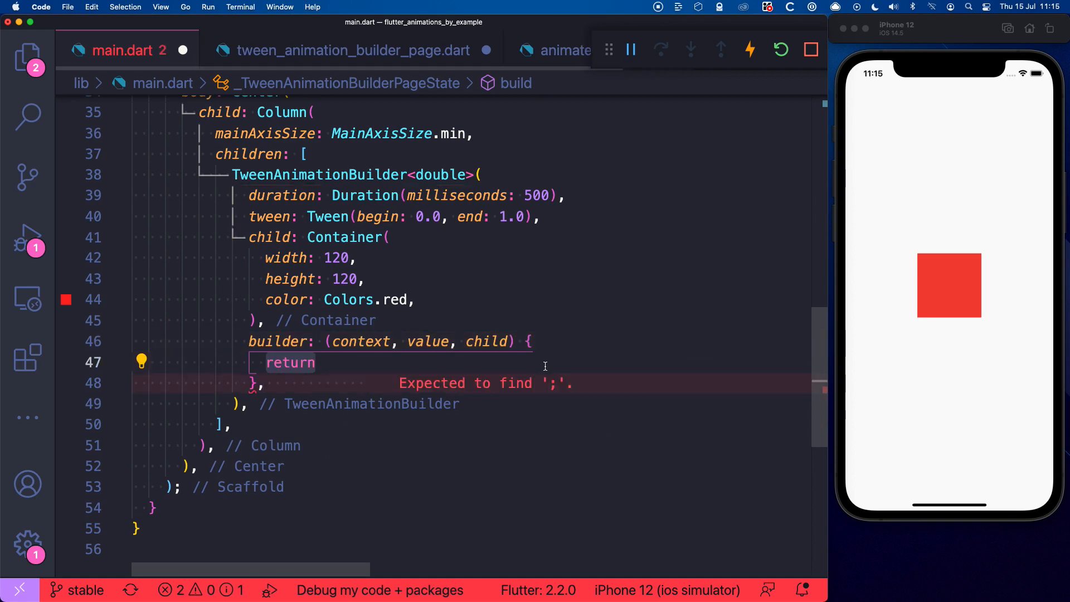
Return Transform.translate with offset Offset(value * 200 - 100, 0) in the builder.
{"action": "type", "text": "Transform."}
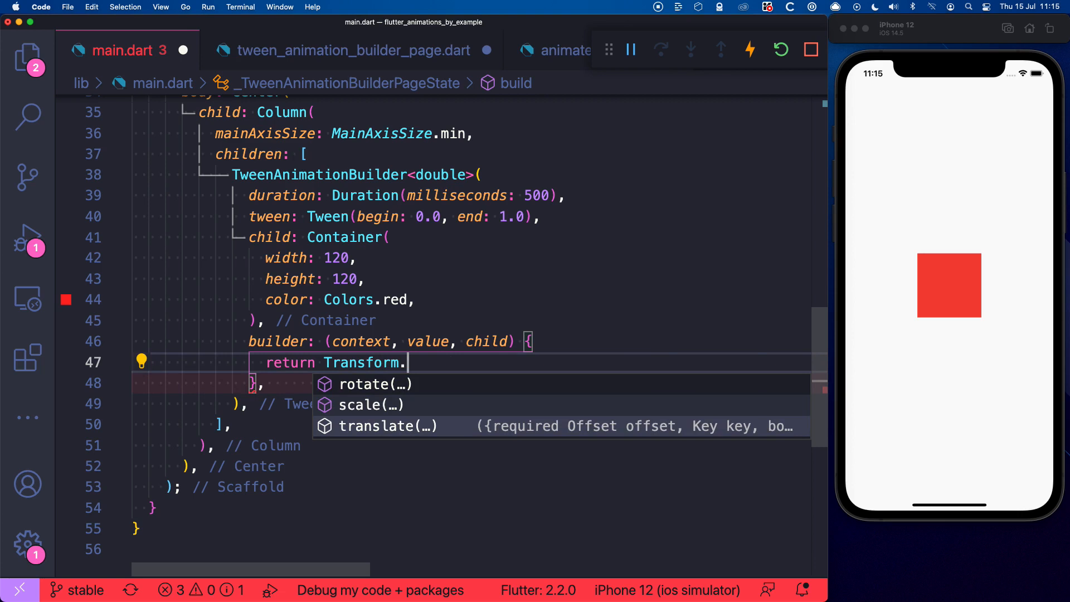
{"action": "left_click", "coordinate": [388, 425]}
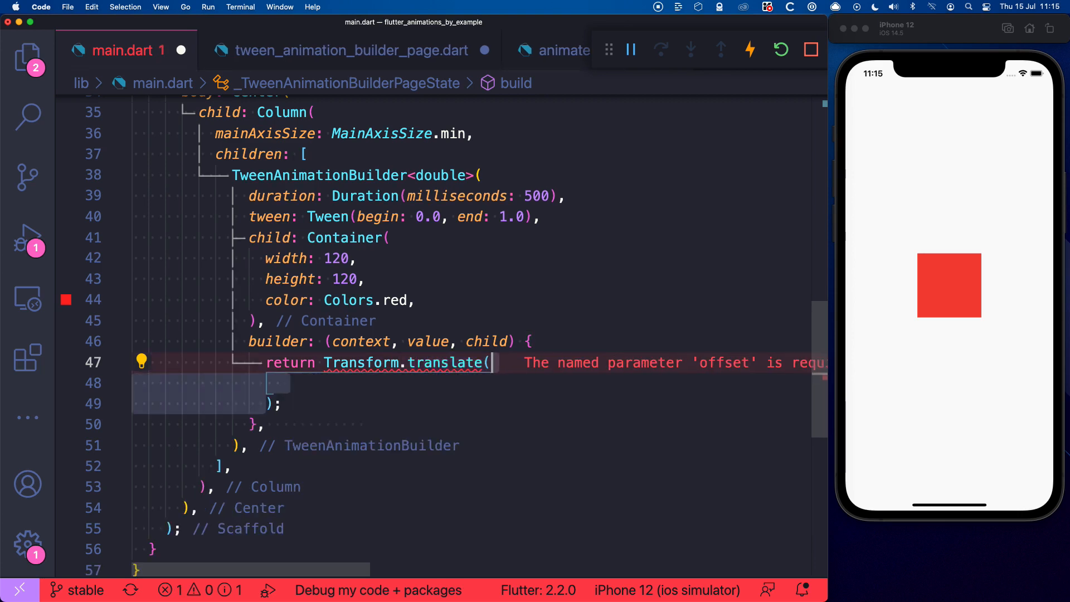
{"action": "type", "text": "offset: Offset(value * 200 - 100),"}
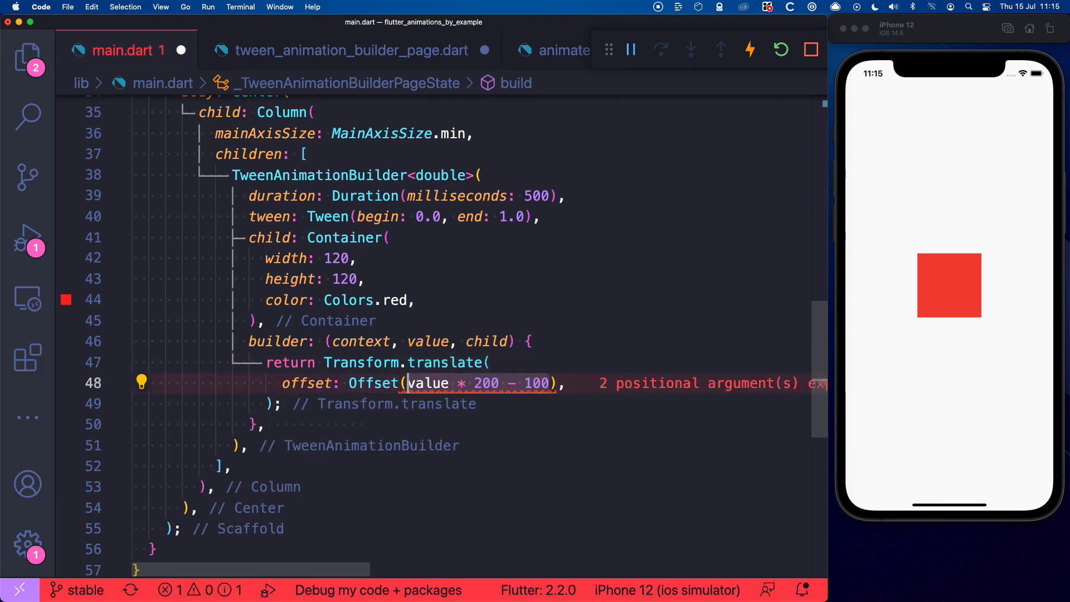
{"action": "type", "text": ", 0"}
{"action": "type", "text": "child: child,"}
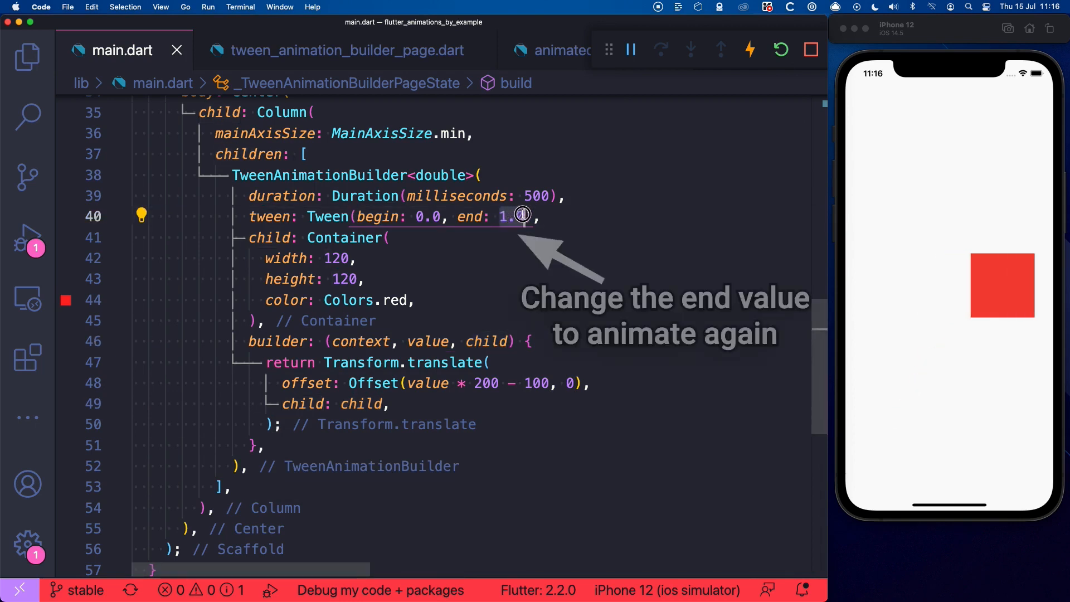
Declare double _value = 0.0 as the field driving the tween's end value.
{"action": "type", "text": "0"}
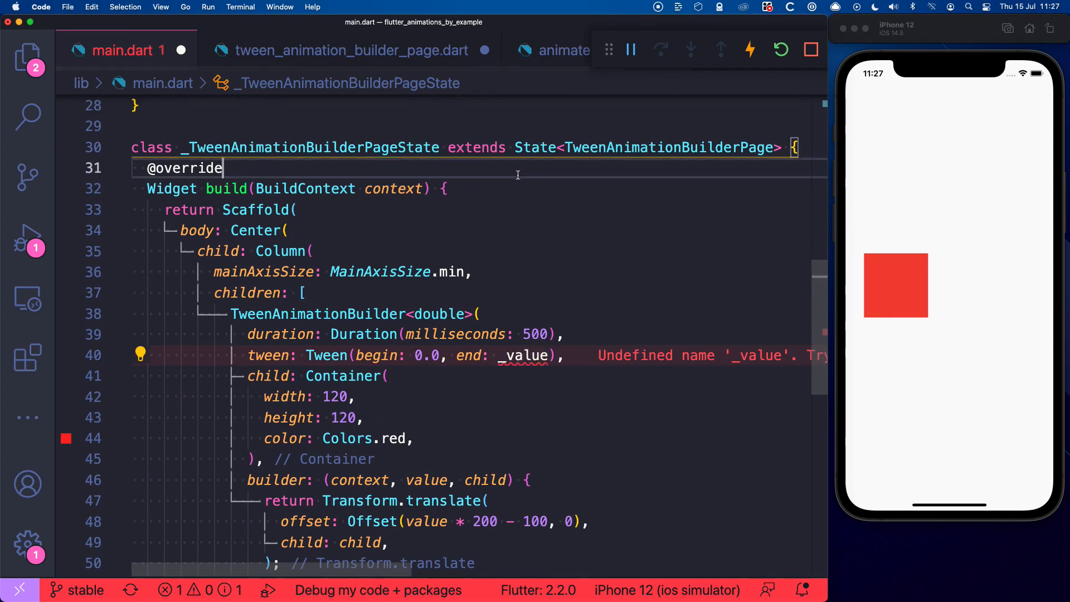
{"action": "type", "text": "double _value = 0.0;"}
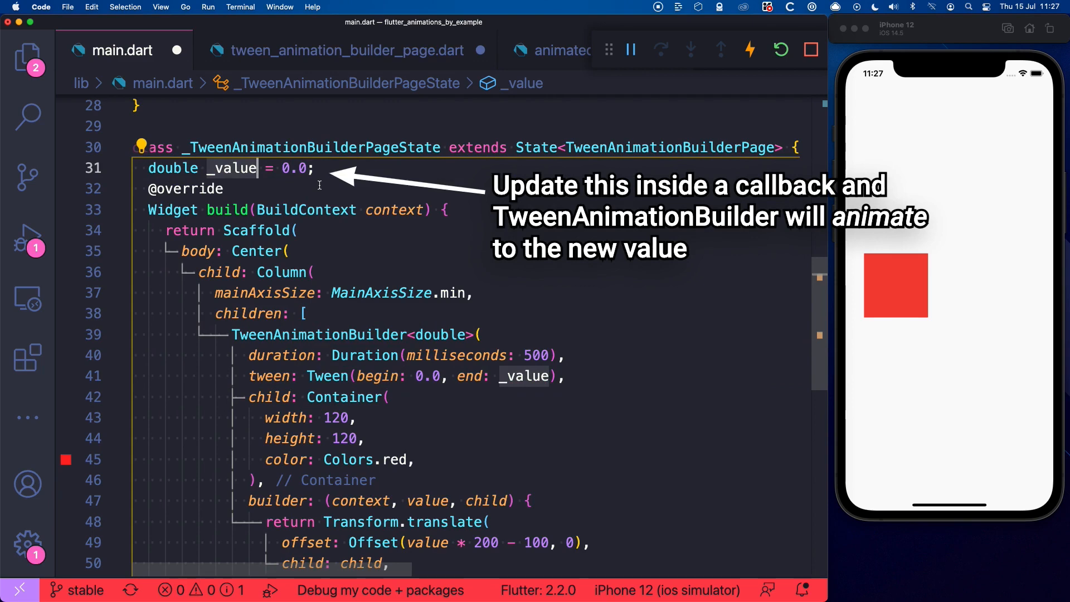
{"action": "scroll", "scroll_direction": "down", "scroll_amount": 3}
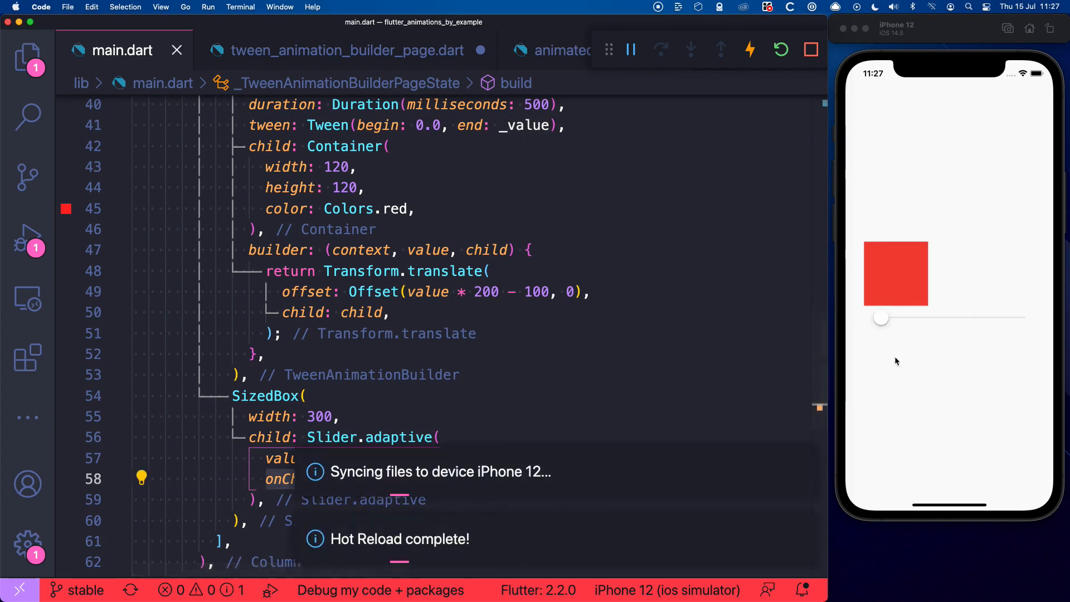
Drag the simulator slider right, left and right again to slide the red square.
{"action": "left_click_drag", "start_coordinate": [880, 319], "coordinate": [1017, 318]}
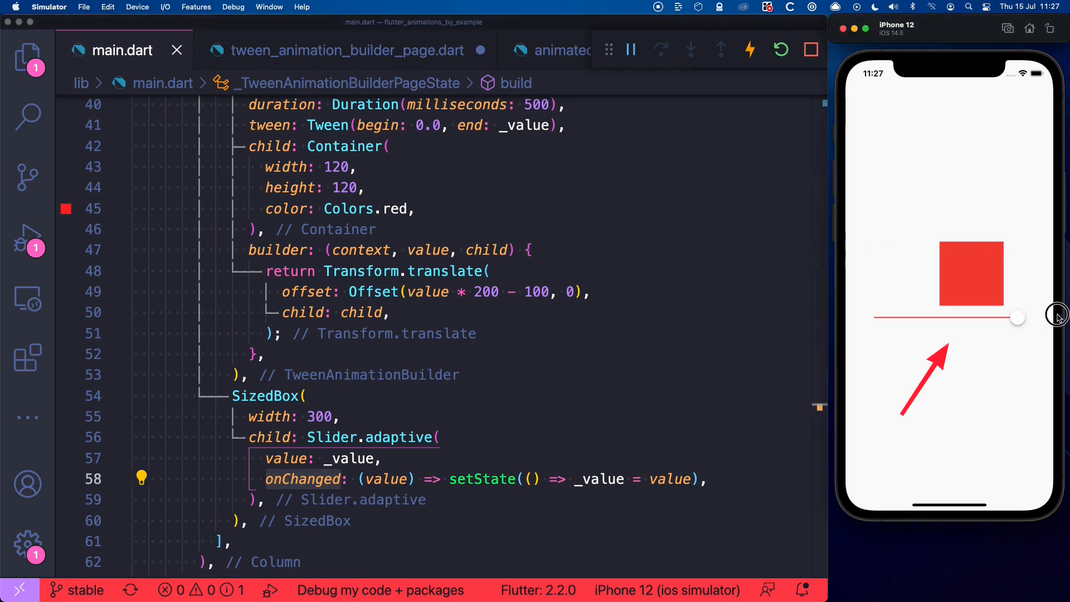
{"action": "left_click_drag", "start_coordinate": [1017, 317], "coordinate": [881, 319]}
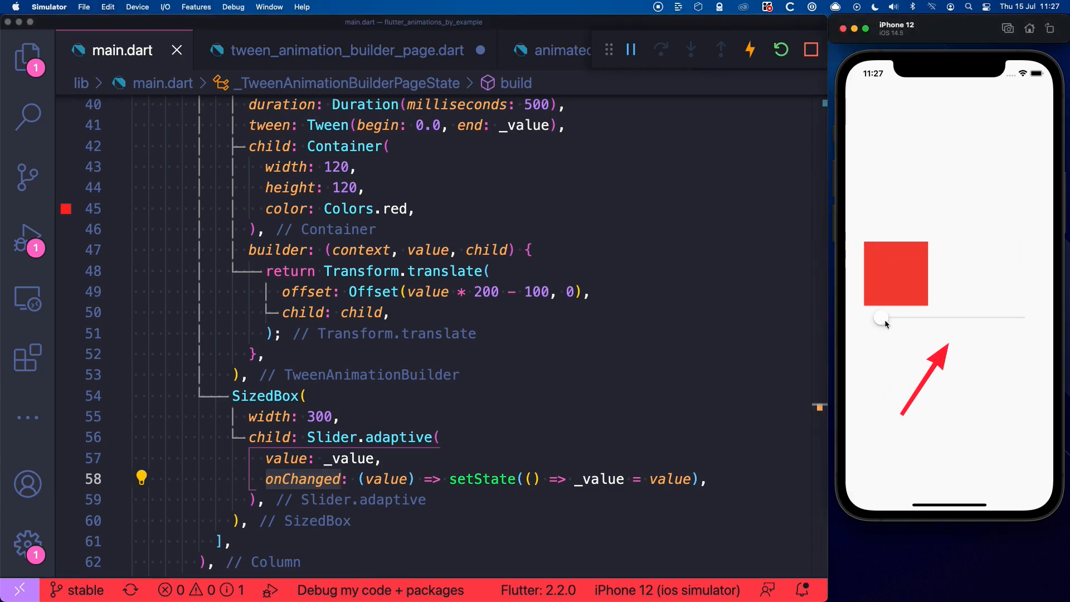
{"action": "left_click_drag", "start_coordinate": [883, 319], "coordinate": [1017, 319]}
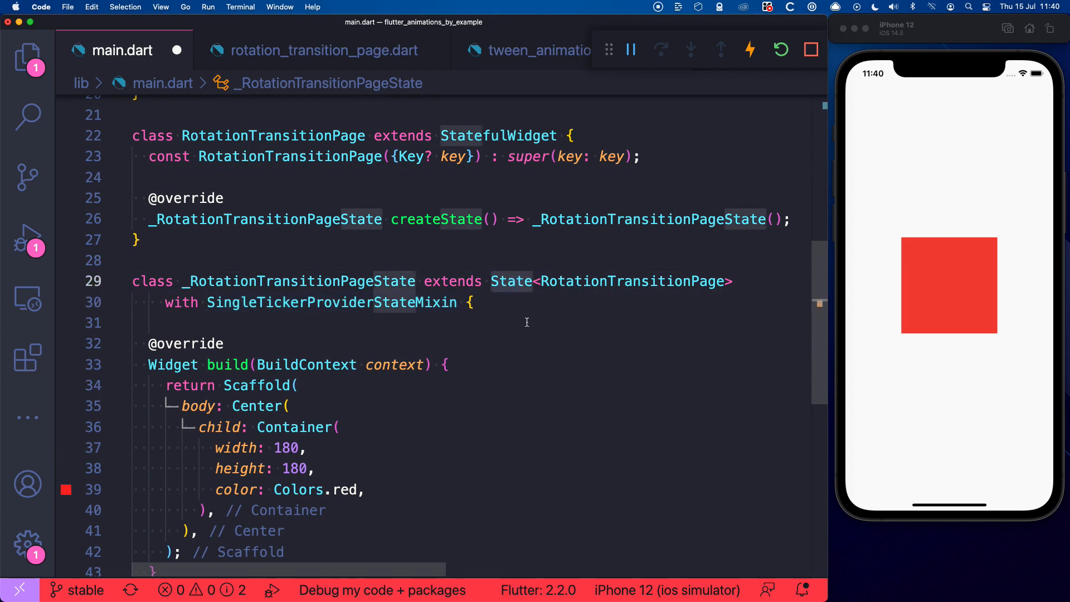
Declare late final _animationController = AnimationController(vsync: this) using the ticker mixin.
{"action": "type", "text": "late"}
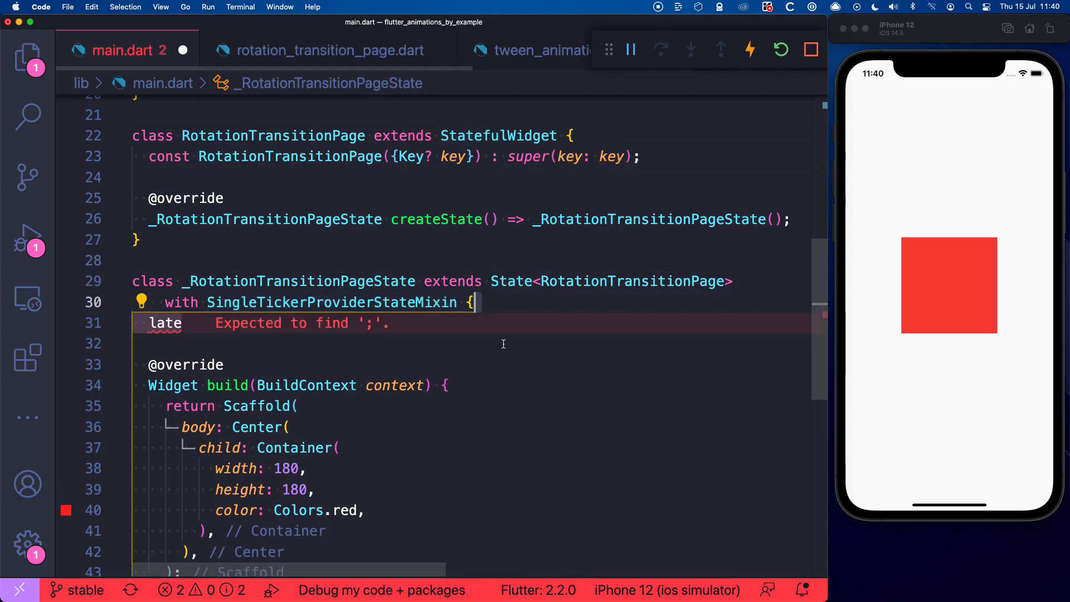
{"action": "type", "text": "final _animationController"}
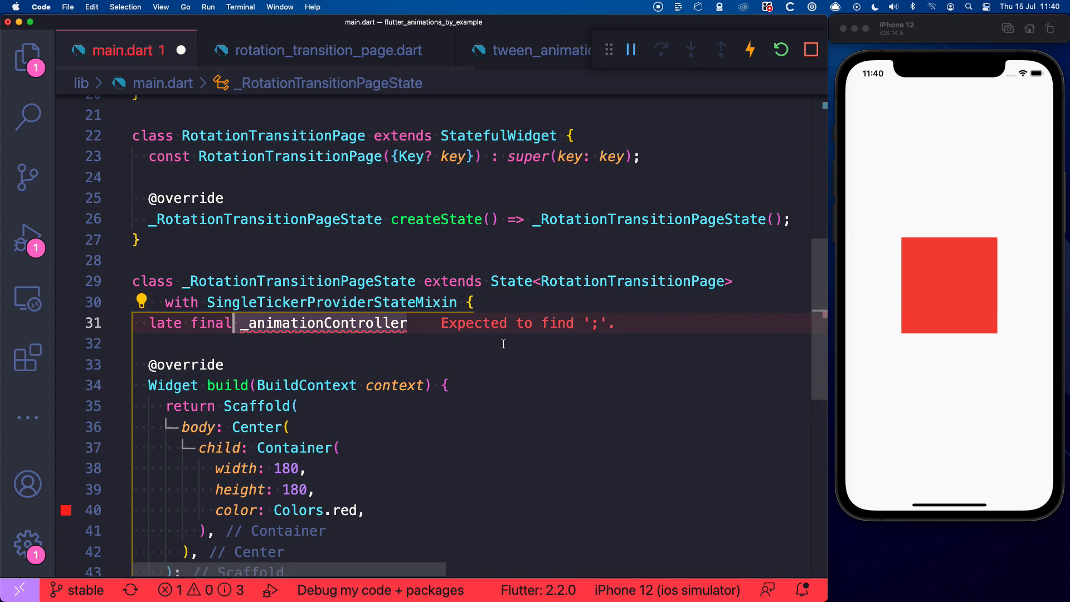
{"action": "type", "text": "= AnimationController();"}
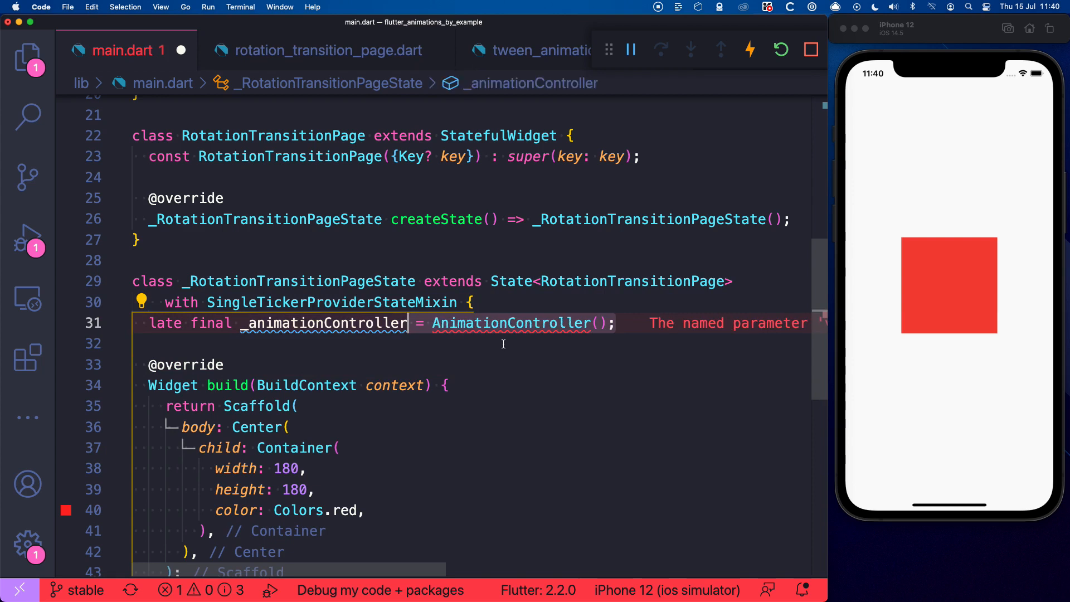
{"action": "type", "text": "vsync: this,"}
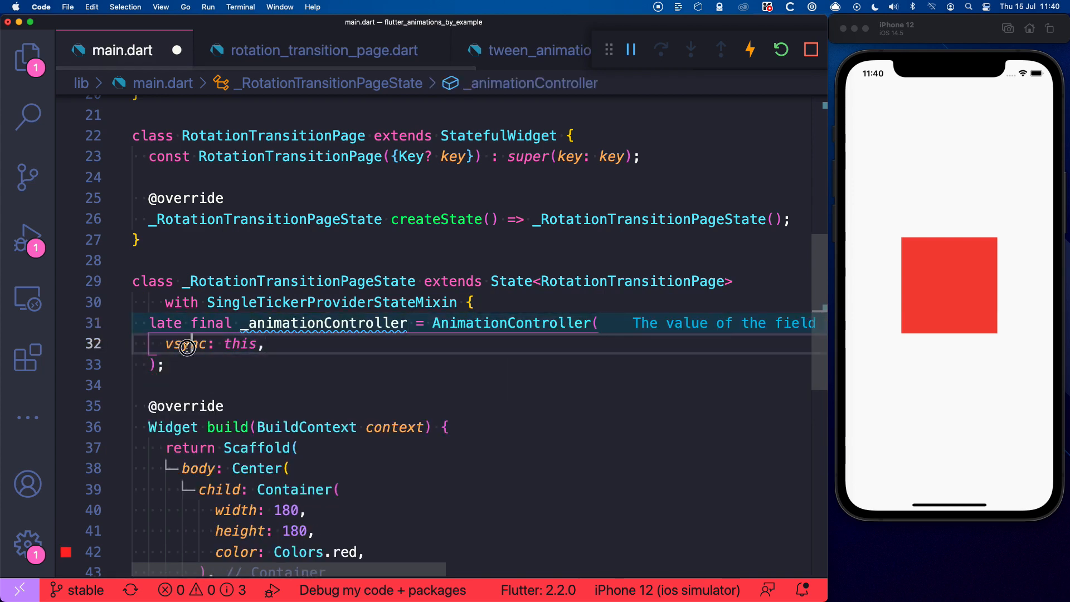
{"action": "left_click", "coordinate": [187, 343]}
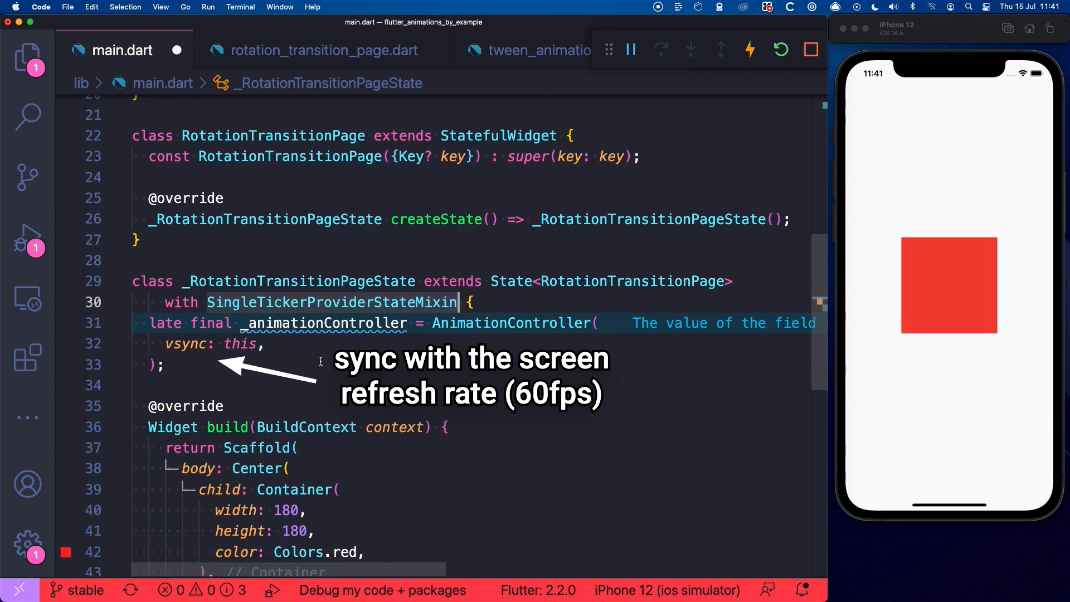
Add the controller duration and dispose it in the dispose override.
{"action": "type", "text": "duration: Duration(),"}
{"action": "type", "text": "void dispose() {"}
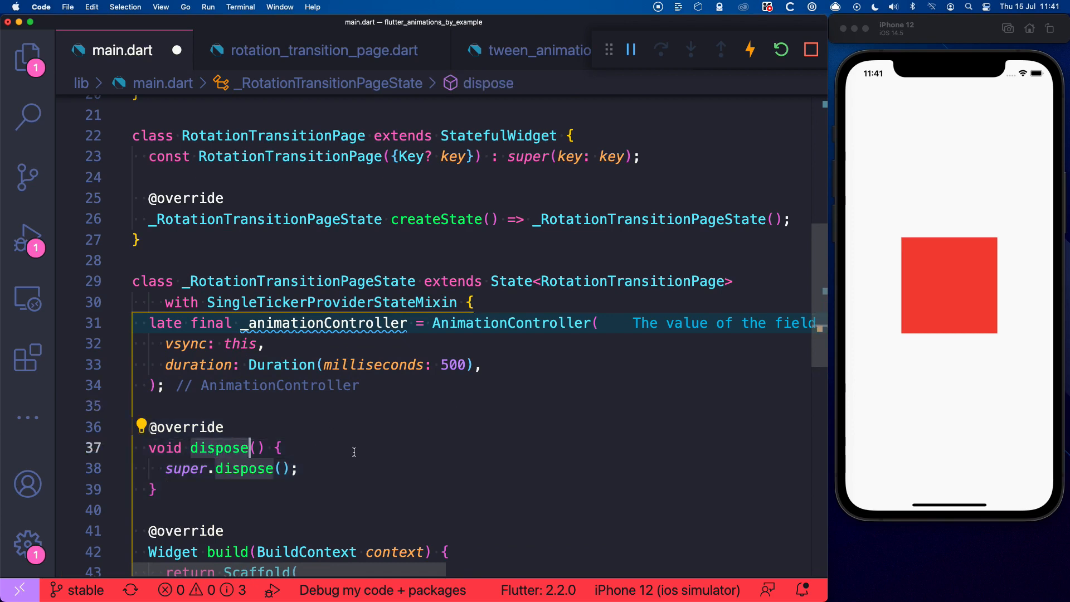
{"action": "type", "text": "_animationController.dispose();"}
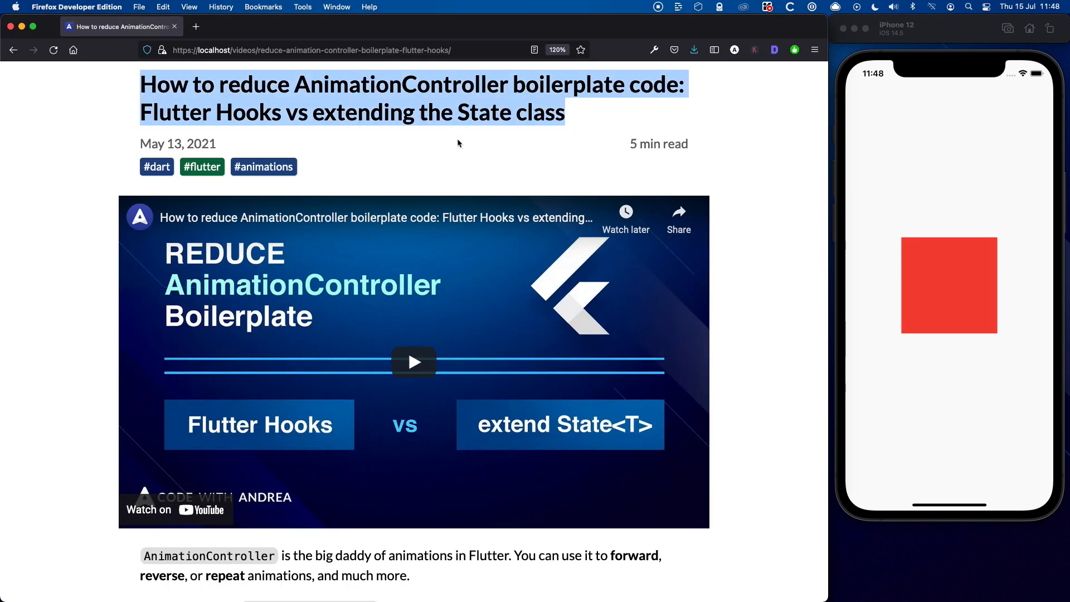
{"action": "mouse_move", "coordinate": [427, 136]}
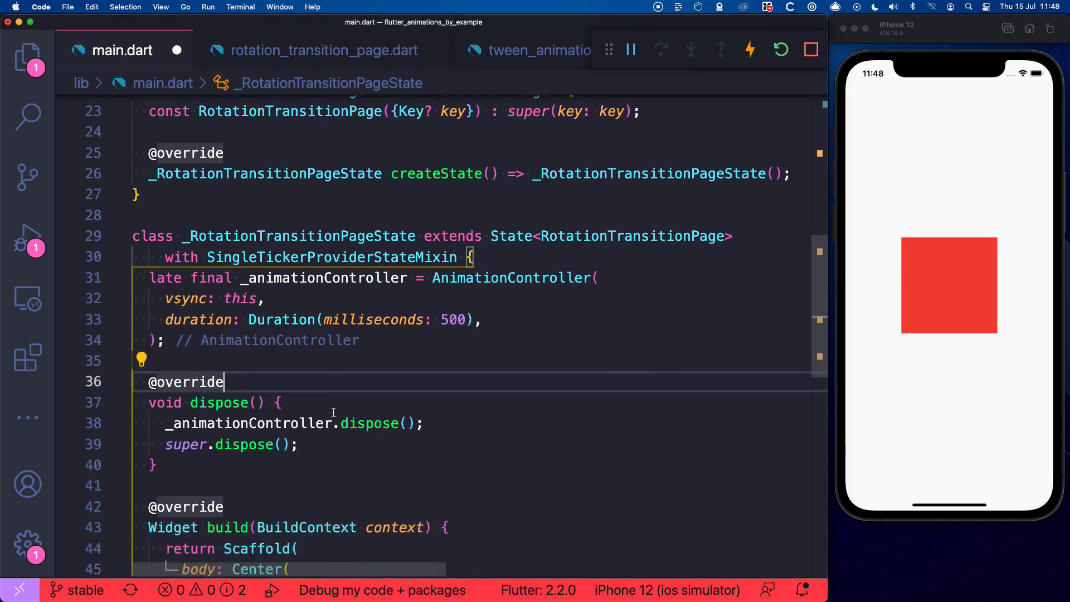
Wrap the square in an AnimatedBuilder on _animationController with builder (context, child).
{"action": "scroll", "scroll_direction": "down", "scroll_amount": 3}
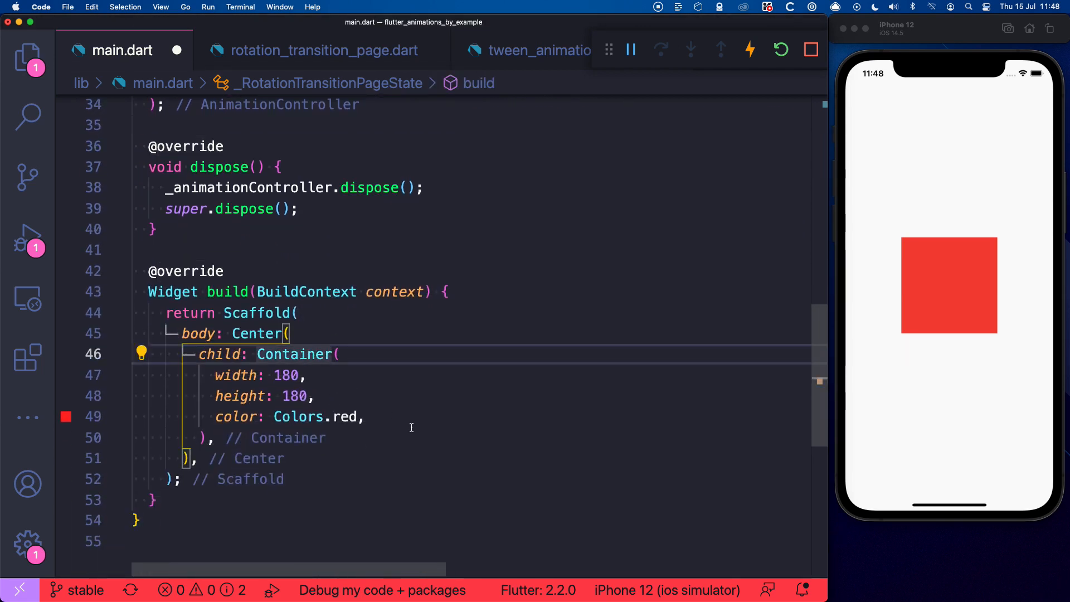
{"action": "type", "text": "widget"}
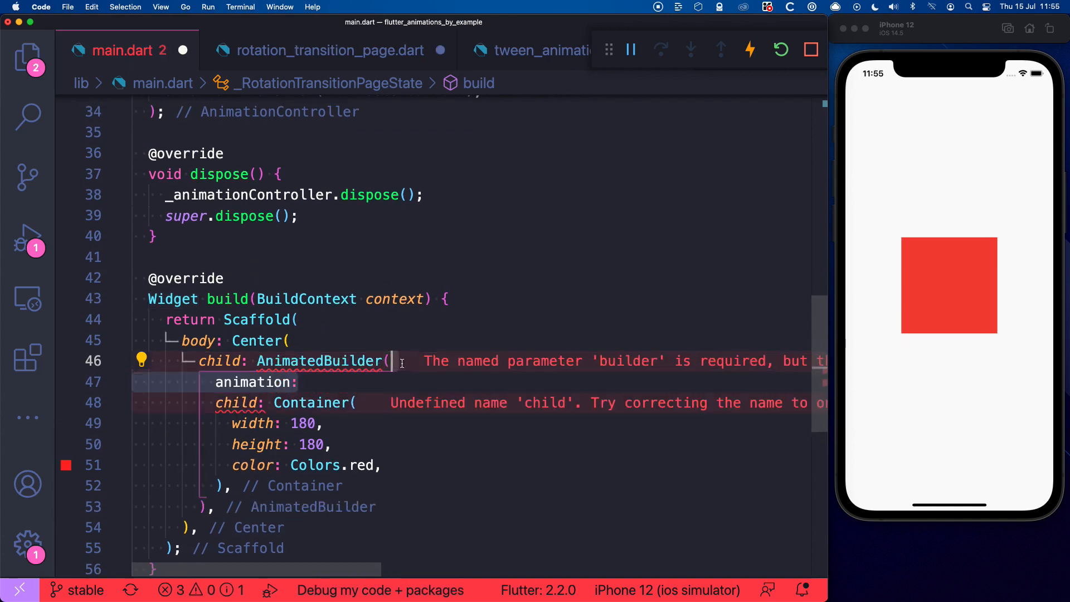
{"action": "type", "text": "_animationController,"}
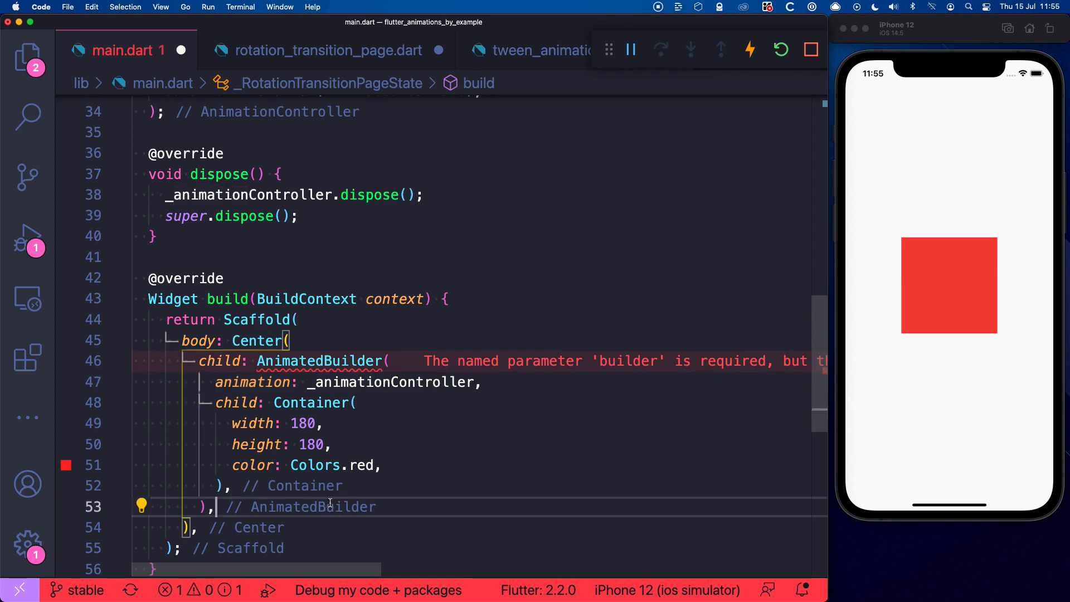
{"action": "type", "text": "builder: ()"}
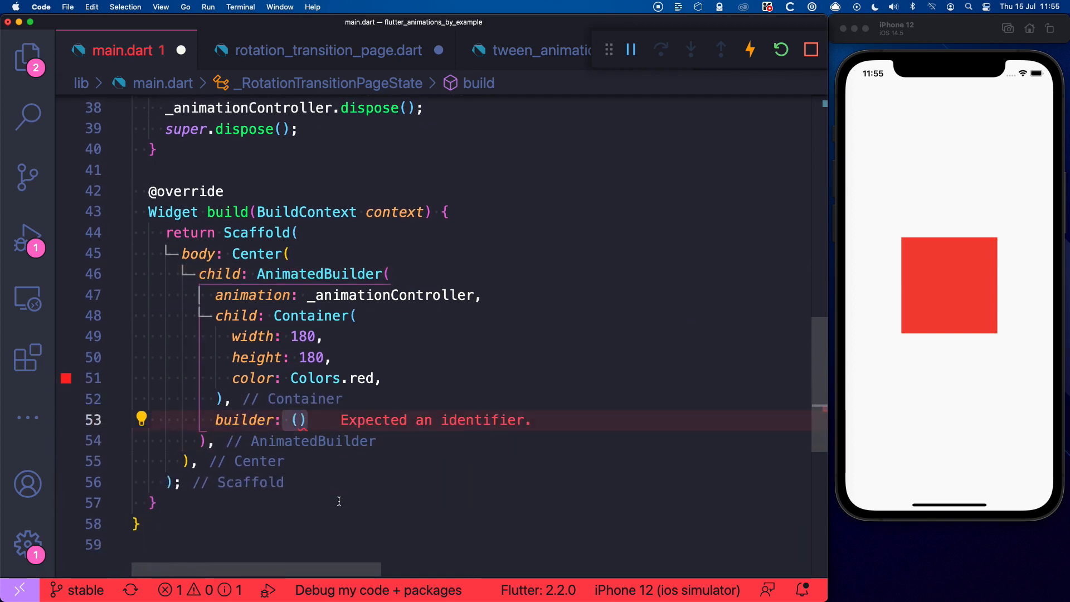
{"action": "type", "text": "context, child"}
{"action": "type", "text": "return"}
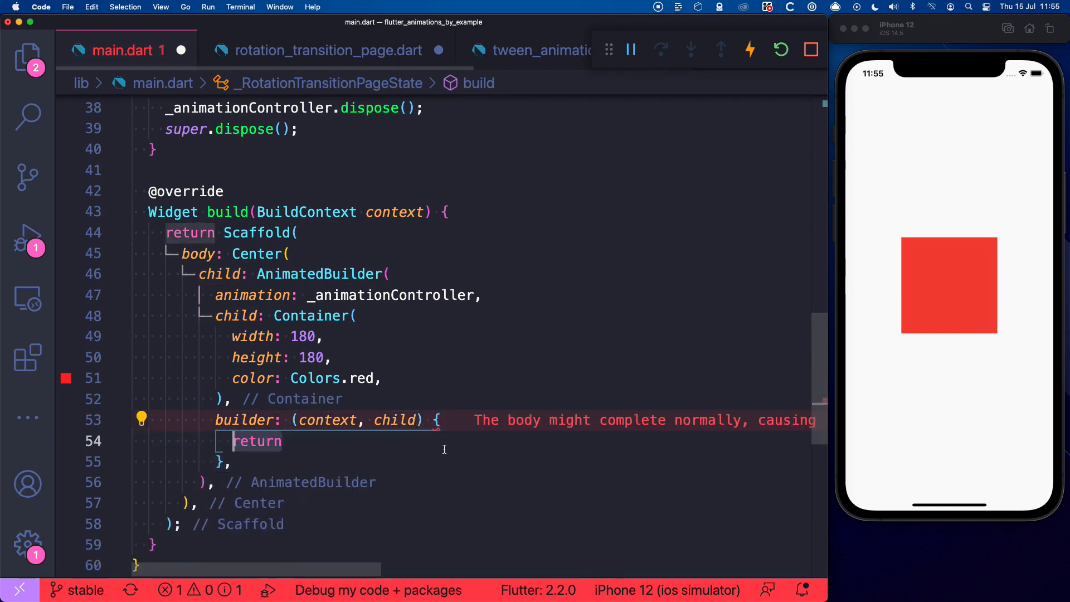
Return Transform.rotate with angle 0.5 * pi * _animationController.value and child: child.
{"action": "type", "text": "Transform"}
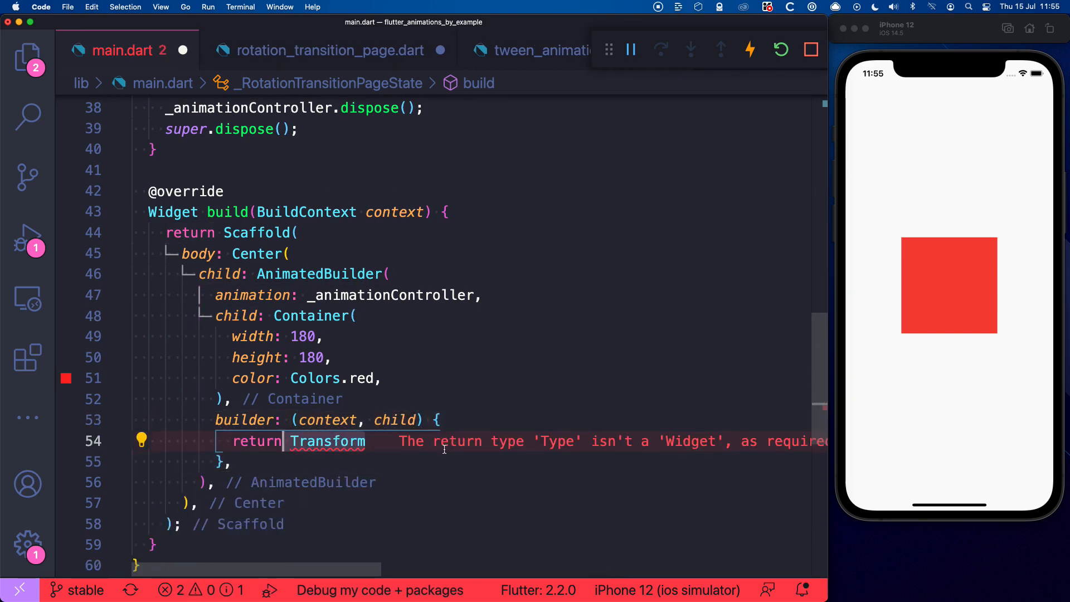
{"action": "type", "text": ".rotate("}
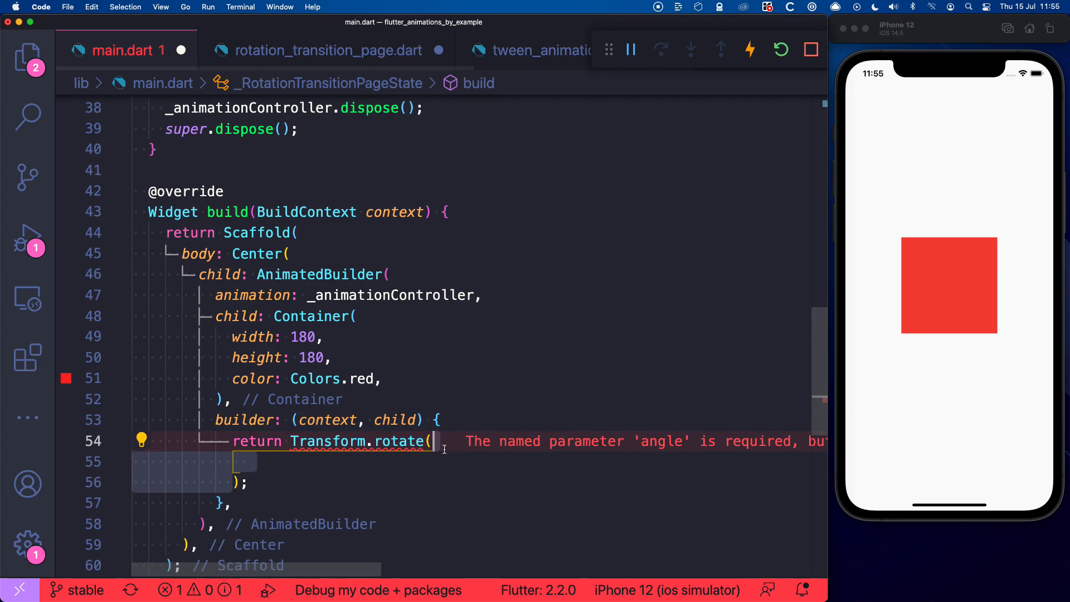
{"action": "type", "text": "angle: 0.5"}
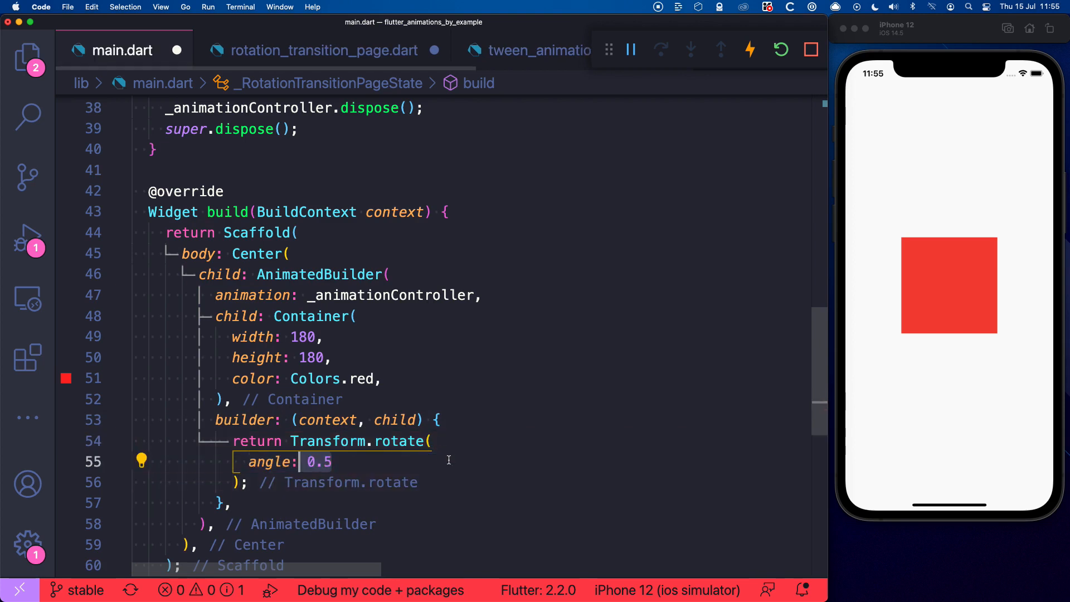
{"action": "type", "text": "* pi * _animationController.value,"}
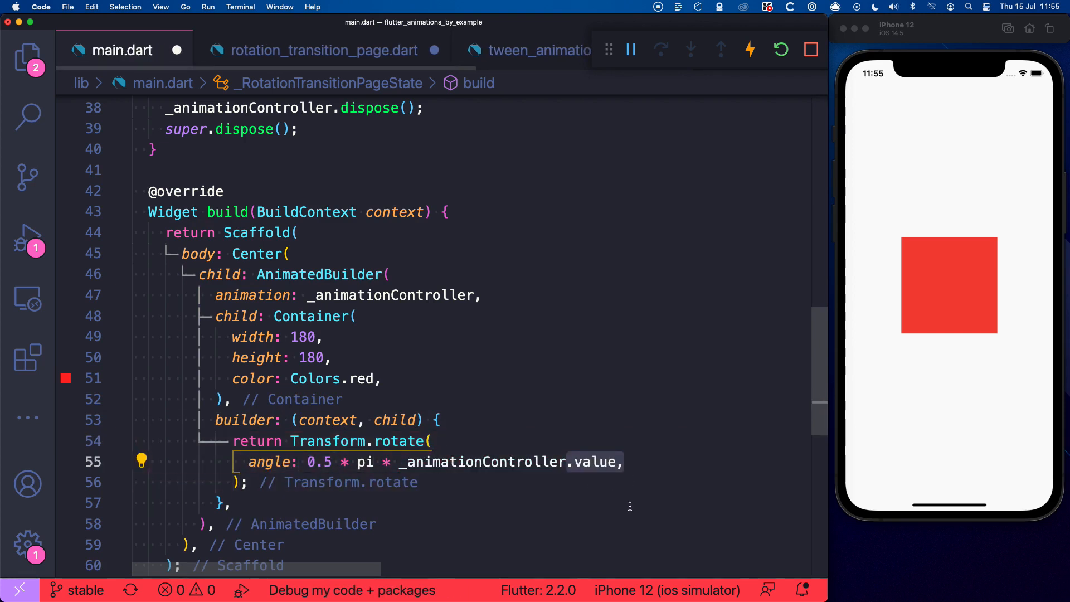
{"action": "type", "text": "child: child,"}
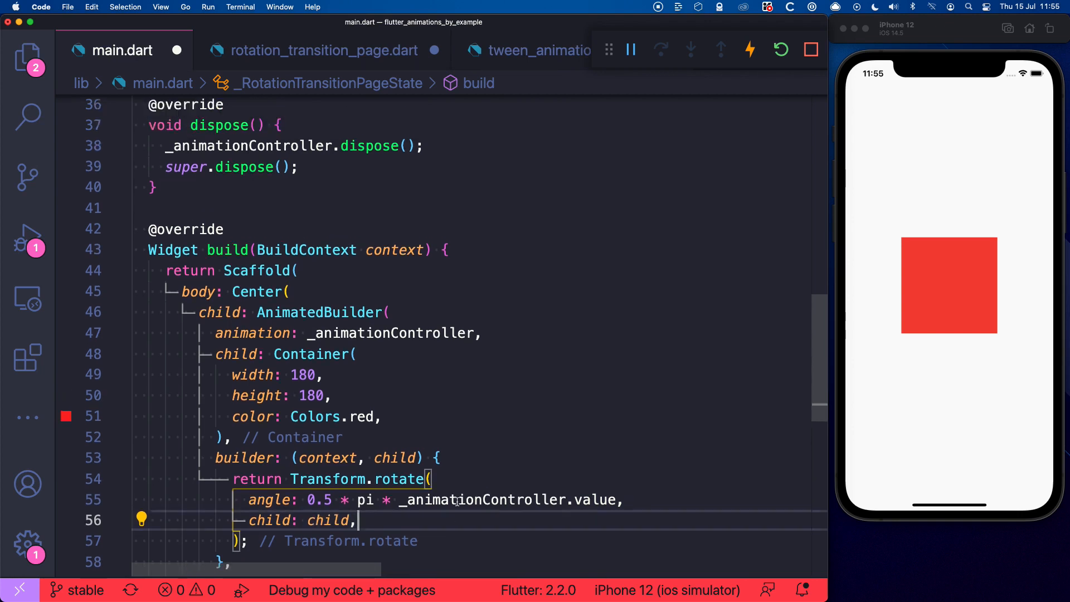
{"action": "scroll", "scroll_direction": "up", "scroll_amount": 3}
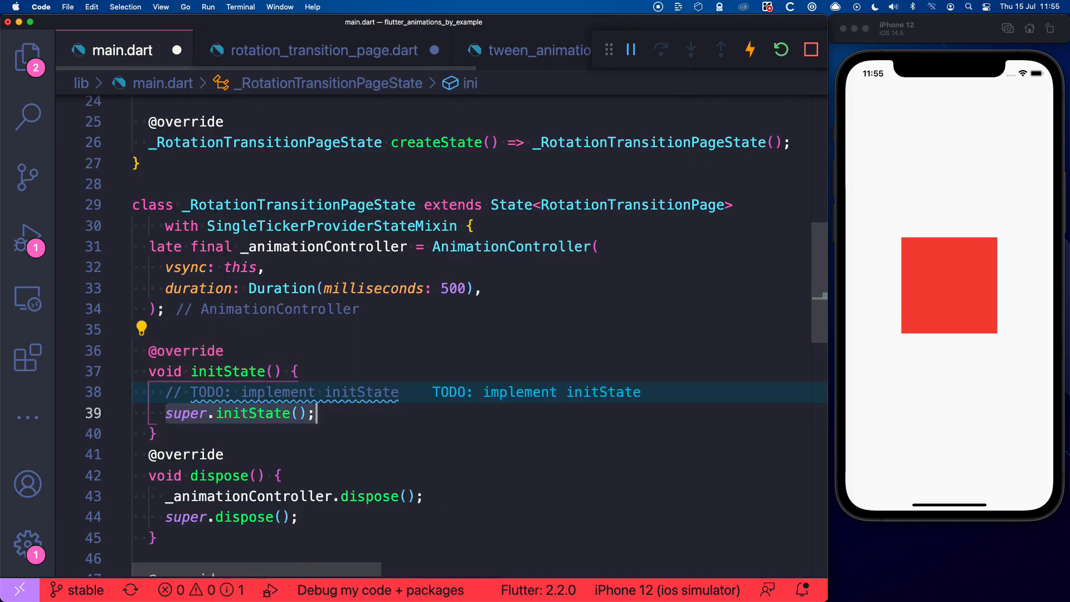
Call _animationController.repeat() in initState (forward changed to repeat) and hot restart.
{"action": "type", "text": "_animationController."}
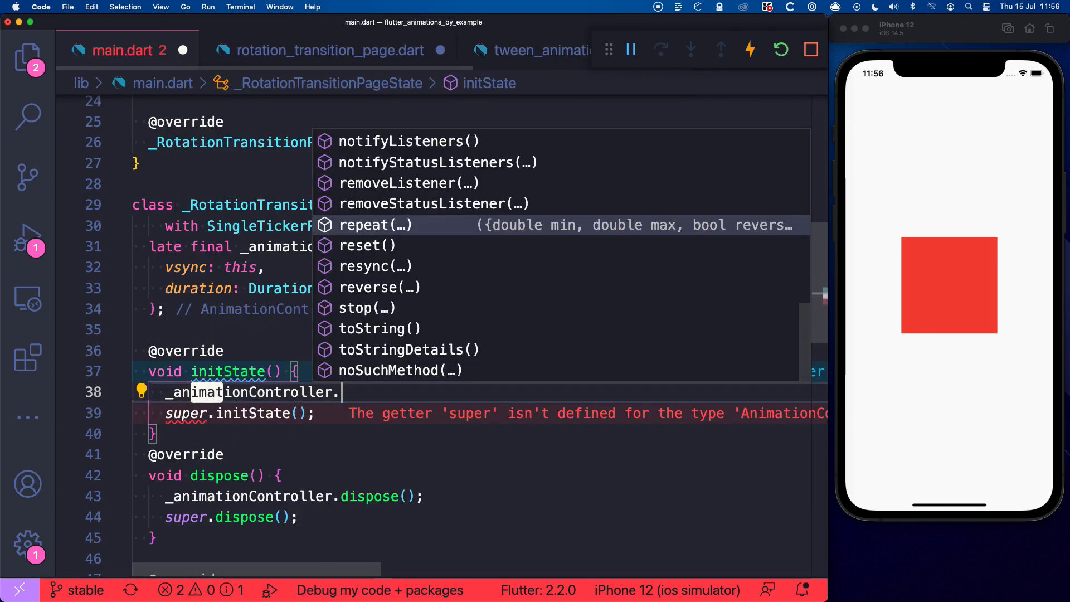
{"action": "type", "text": "forward();"}
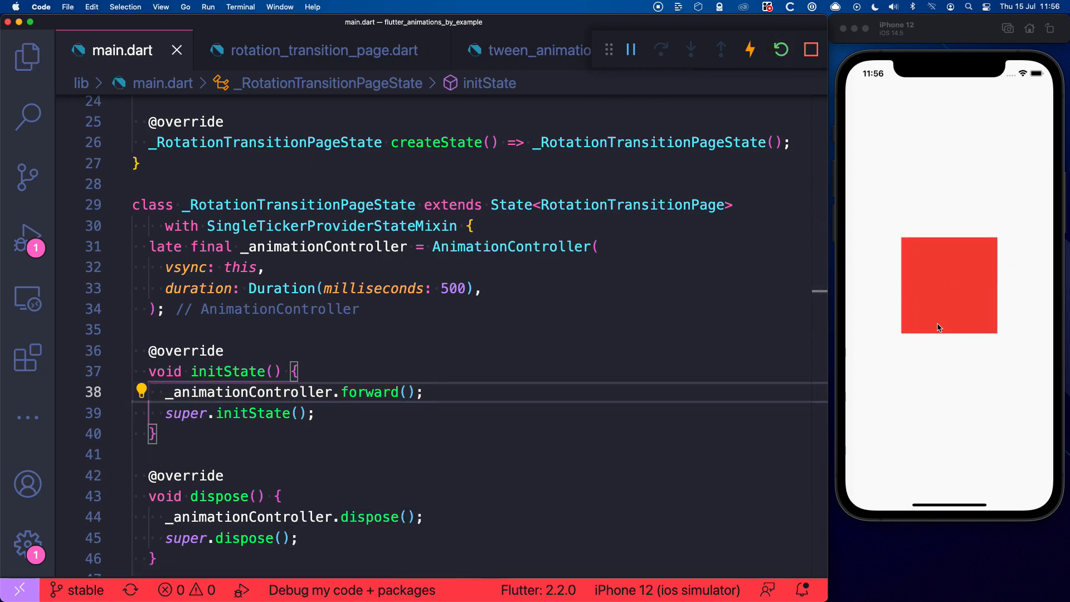
{"action": "double_click", "coordinate": [371, 391]}
{"action": "type", "text": "epeat"}
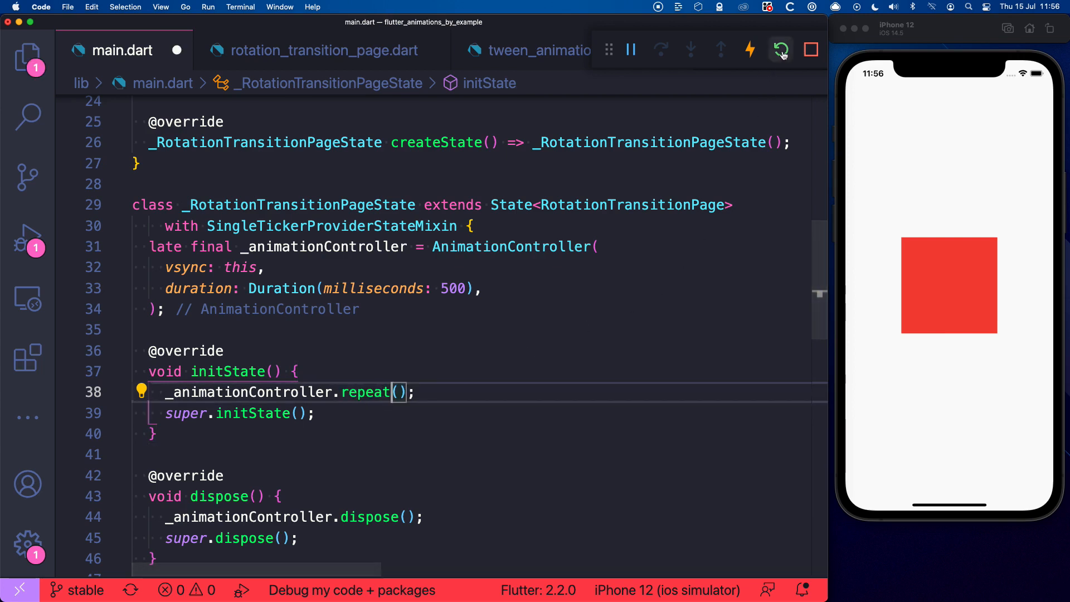
{"action": "left_click", "coordinate": [782, 50]}
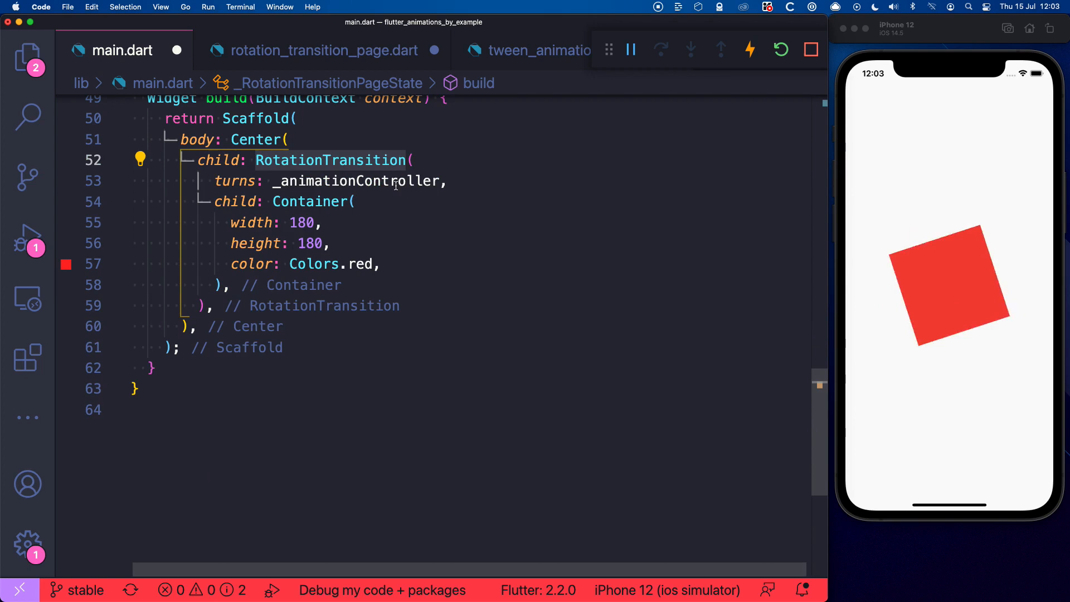
Drive a RotationTransition's turns from _animationController, hot reload, then select it to swap for ScaleTransition.
{"action": "left_click", "coordinate": [235, 180]}
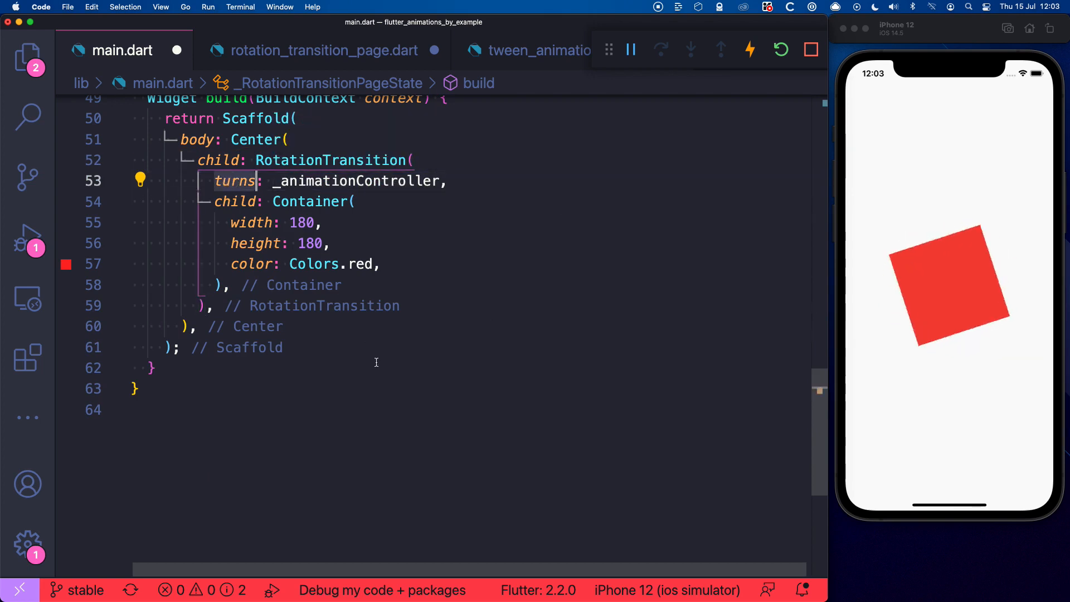
{"action": "left_click", "coordinate": [749, 49]}
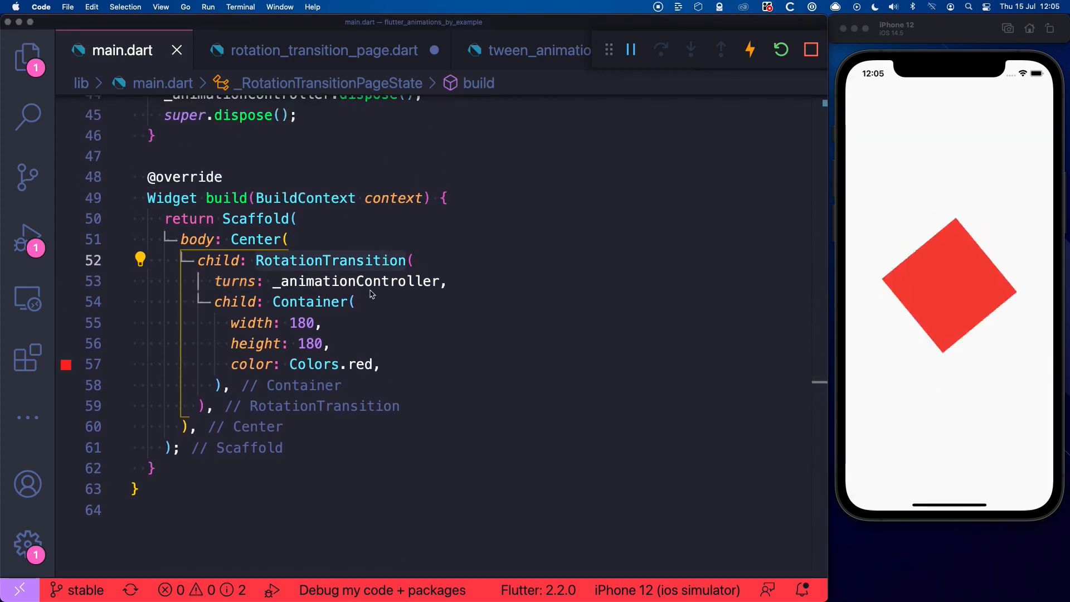
{"action": "double_click", "coordinate": [331, 261]}
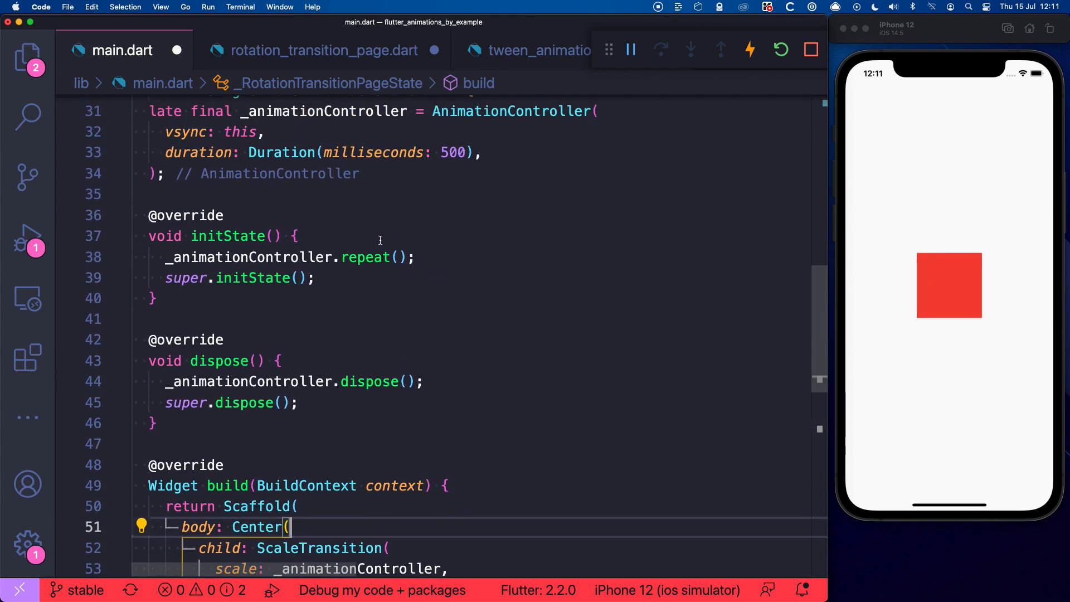
Add a status listener reversing on completed, set duration to 2000 ms and hot restart.
{"action": "type", "text": "_animationController.addStatusListener((status));"}
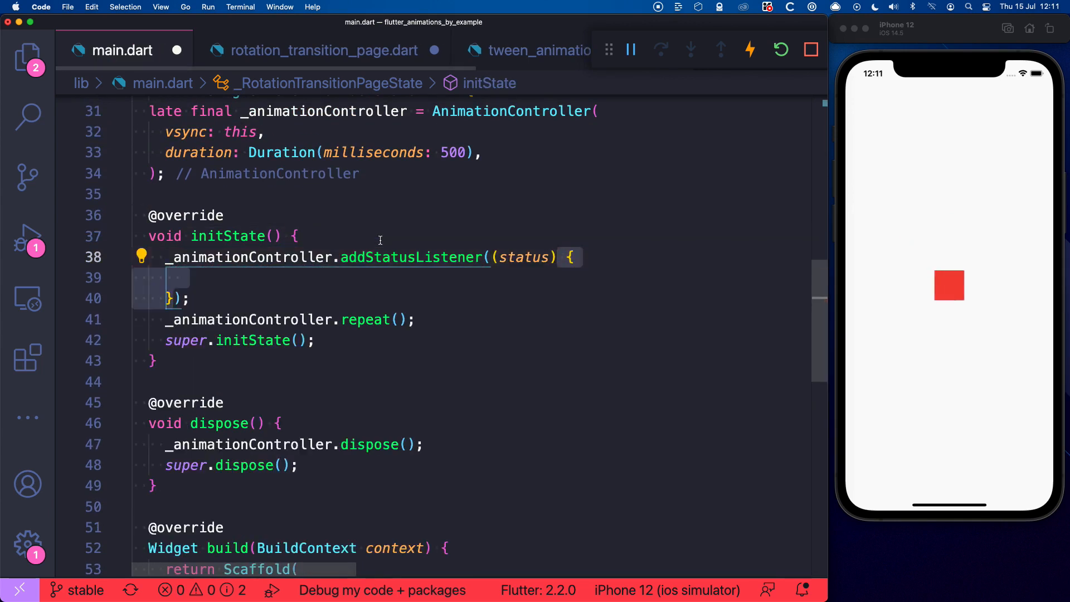
{"action": "type", "text": "if (status == AnimationStatus.completed) {"}
{"action": "type", "text": "} else if (status == AnimationStatus.dismissed) {"}
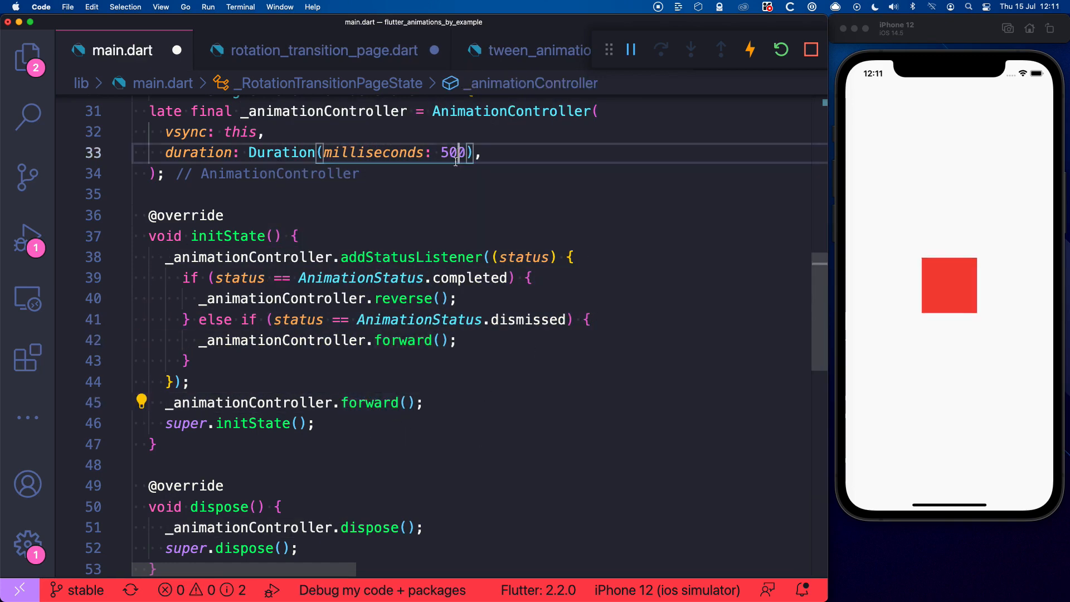
{"action": "type", "text": "2000"}
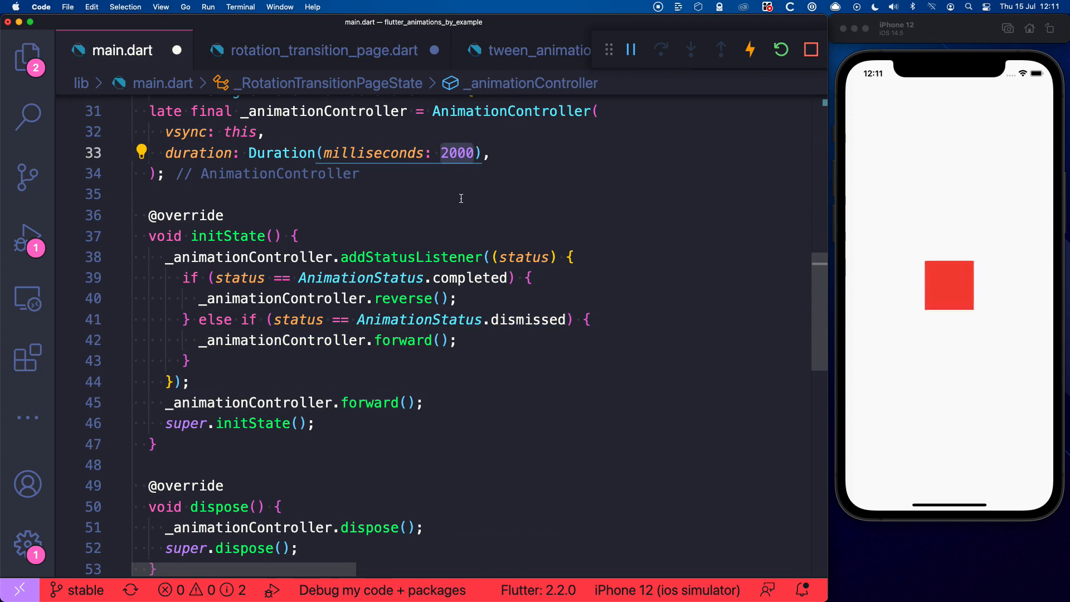
{"action": "left_click", "coordinate": [781, 49]}
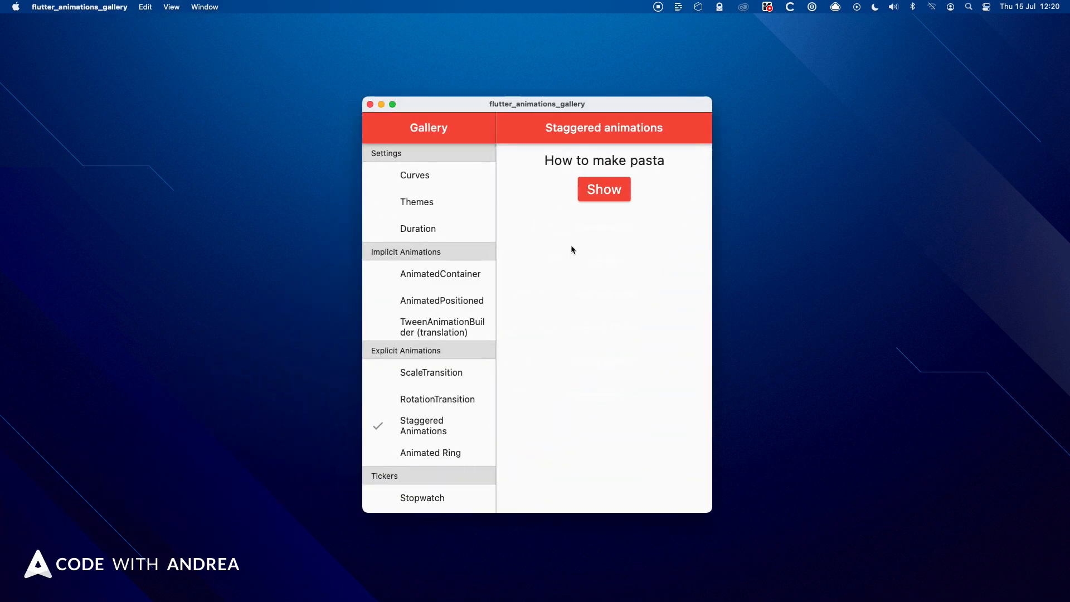
Show and hide the staggered pasta steps, then tap the Animated Ring demo to animate it.
{"action": "left_click", "coordinate": [603, 189]}
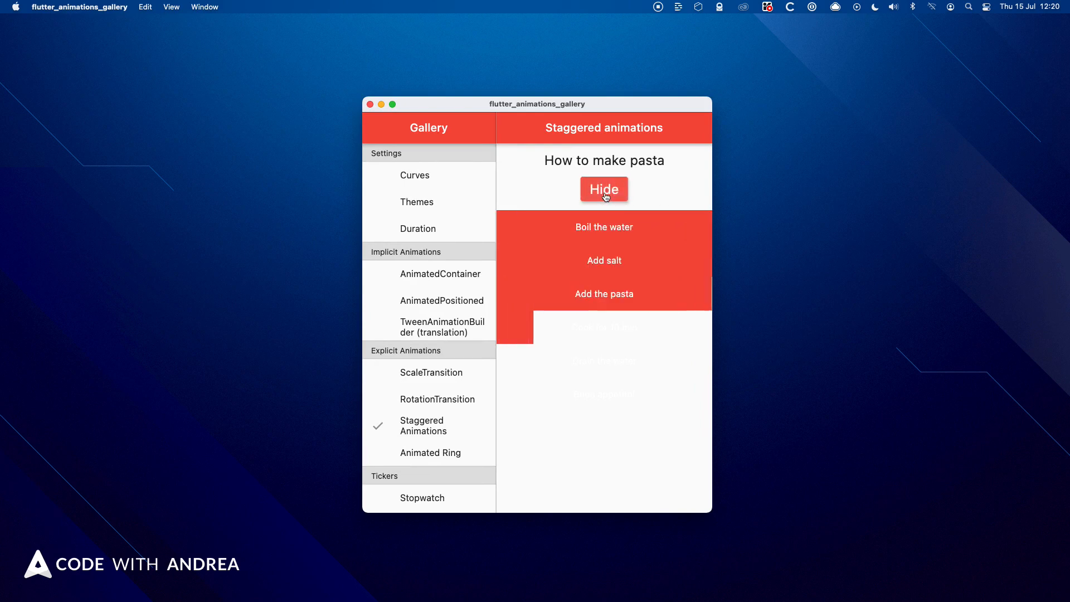
{"action": "left_click", "coordinate": [431, 452]}
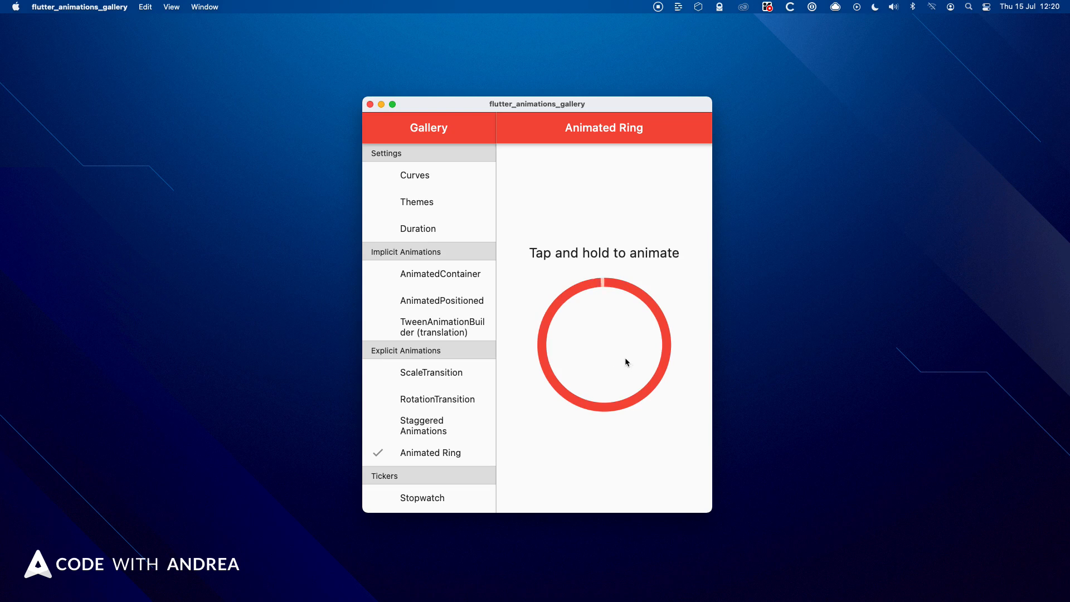
{"action": "left_click", "coordinate": [416, 202]}
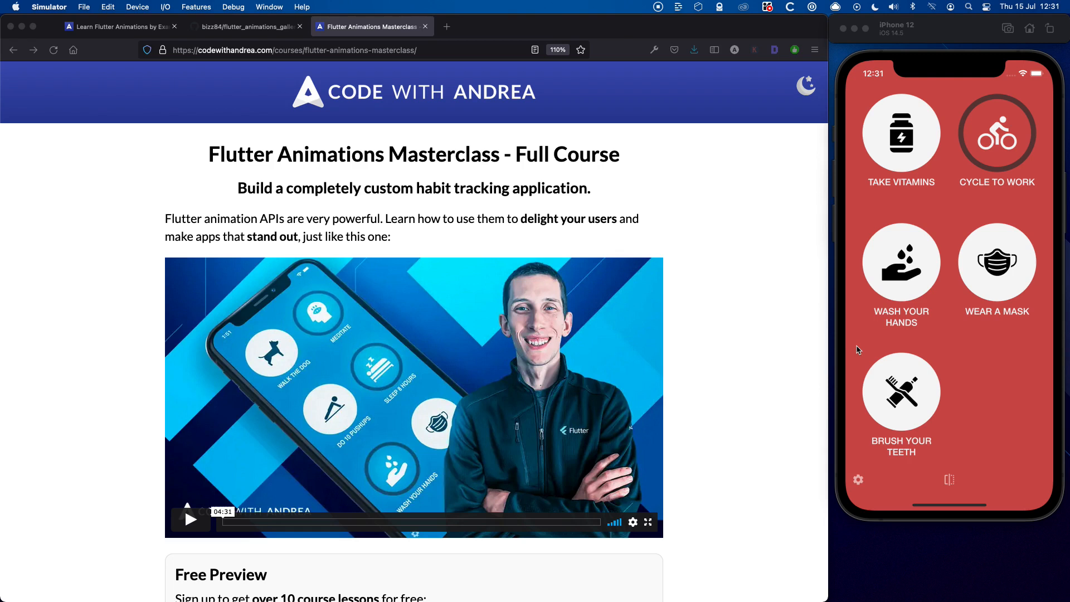
Focus the simulator, enter the habit tracker's edit mode and switch its theme to orange.
{"action": "left_click", "coordinate": [859, 339]}
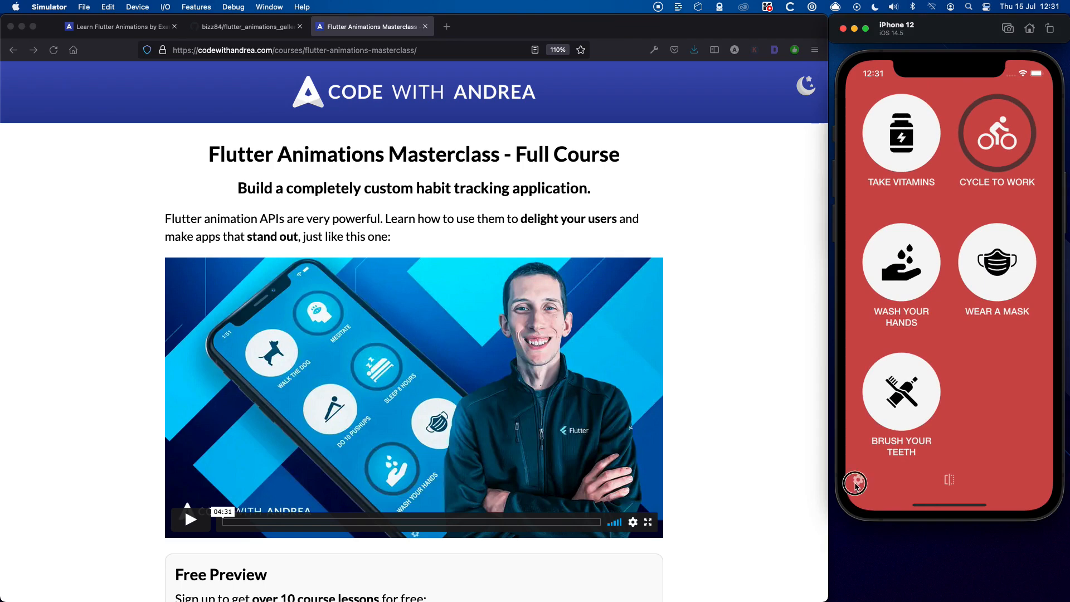
{"action": "left_click", "coordinate": [856, 483]}
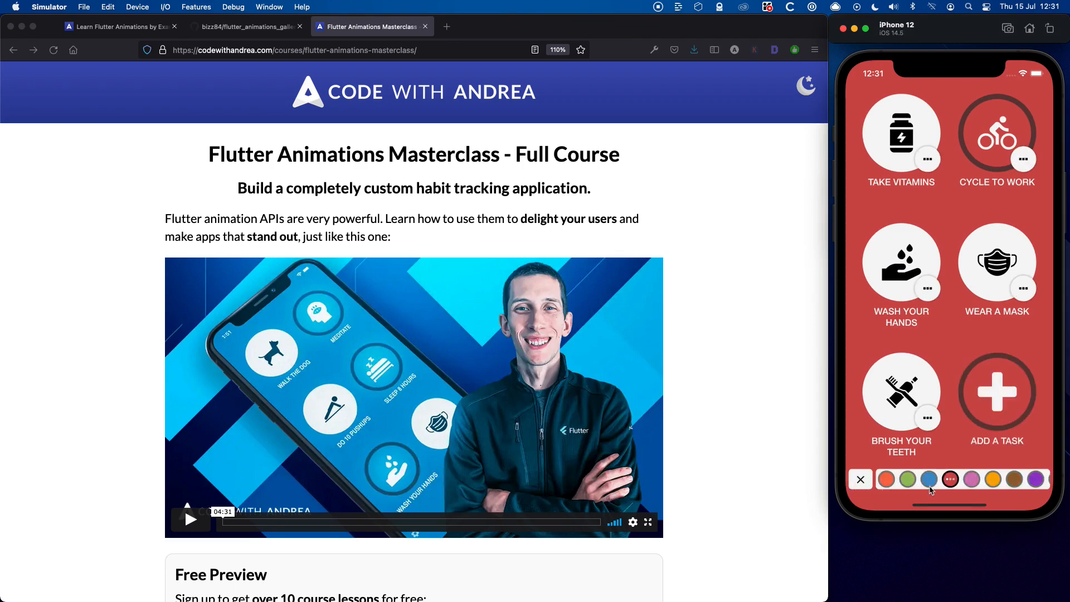
{"action": "left_click", "coordinate": [886, 479]}
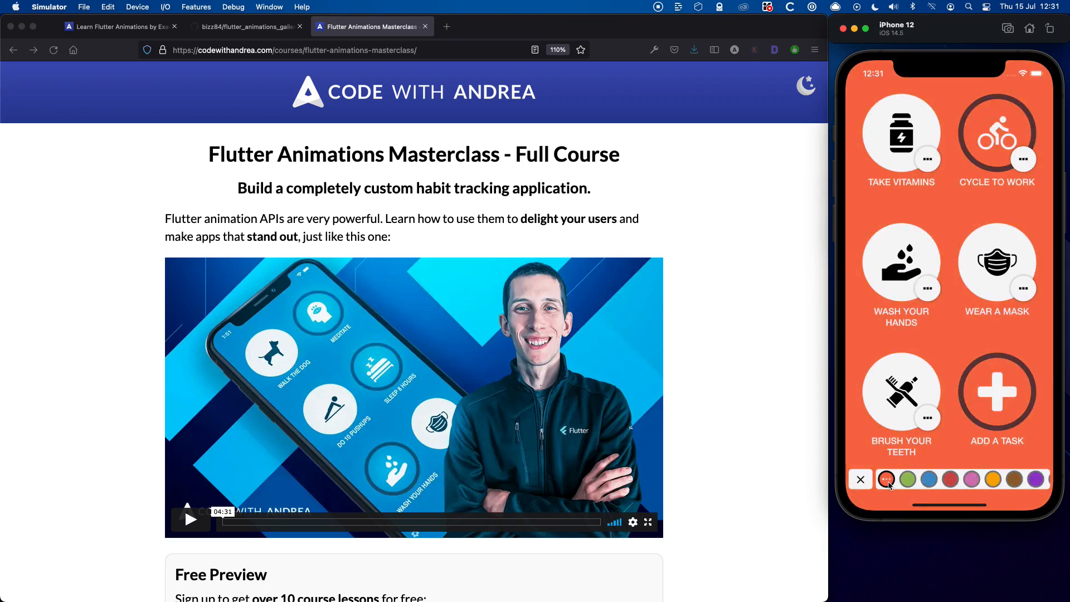